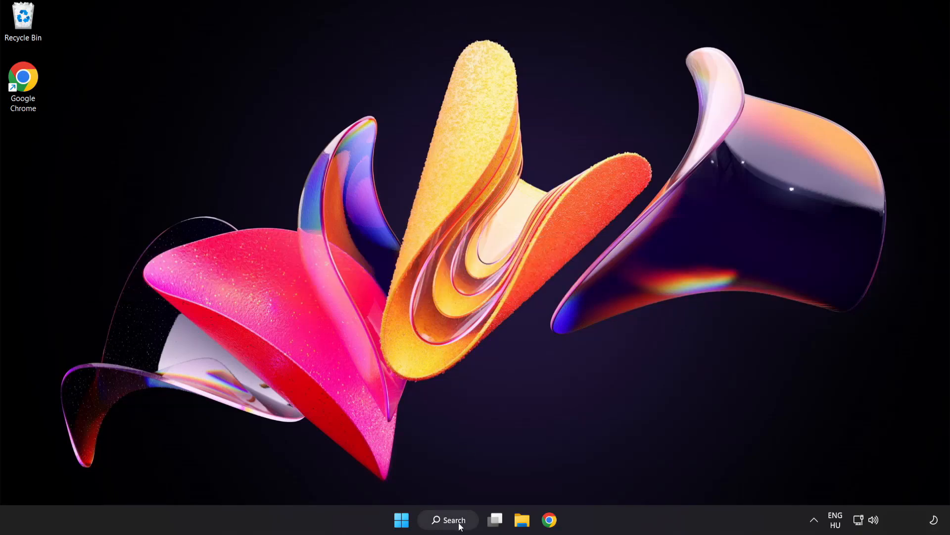
Search Windows for "device manager" from the taskbar.
left_click(448, 519)
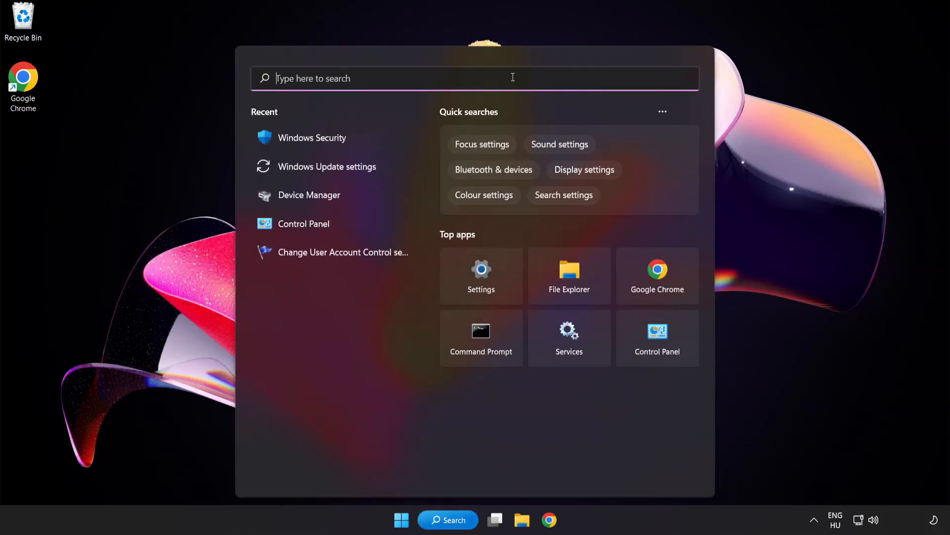
type("device manager")
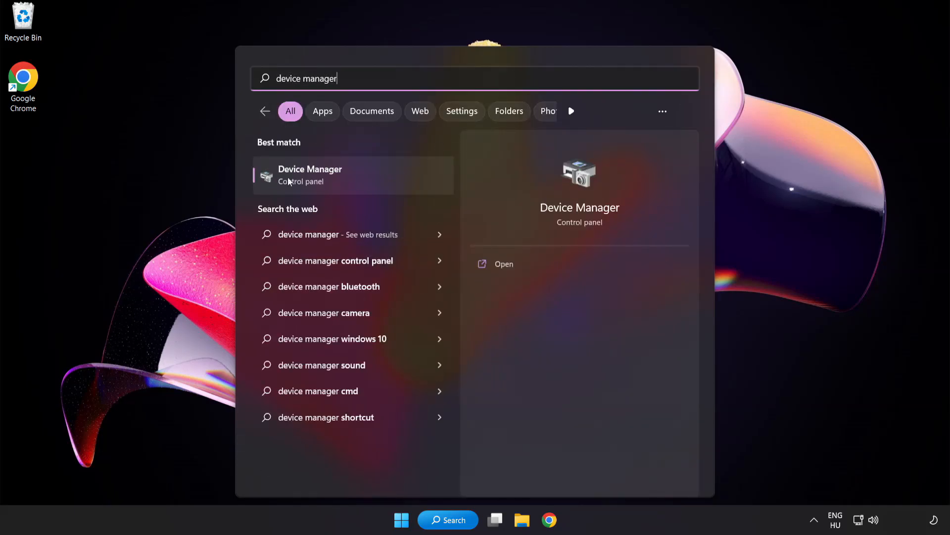
mouse_move(380, 182)
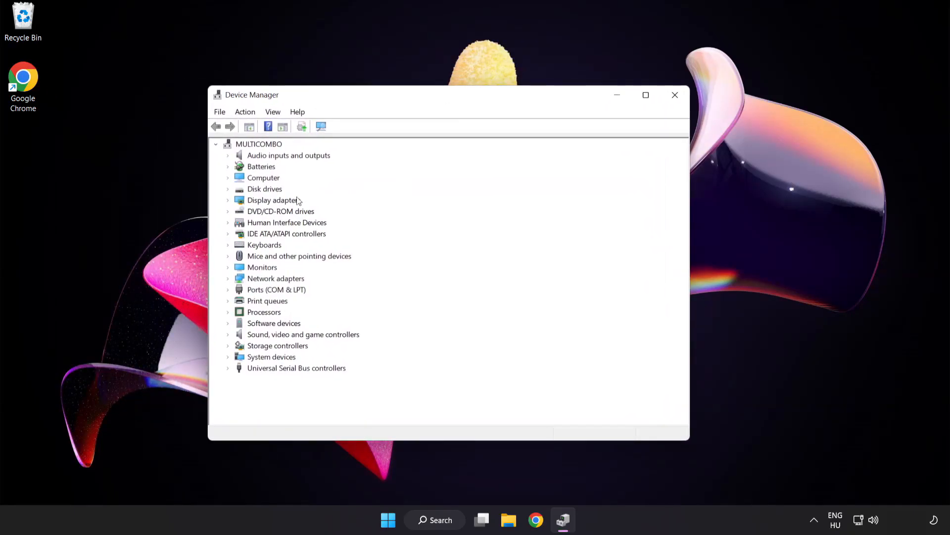
Expand Display adapters and bring up the VMware SVGA 3D adapter's context menu.
left_click(274, 200)
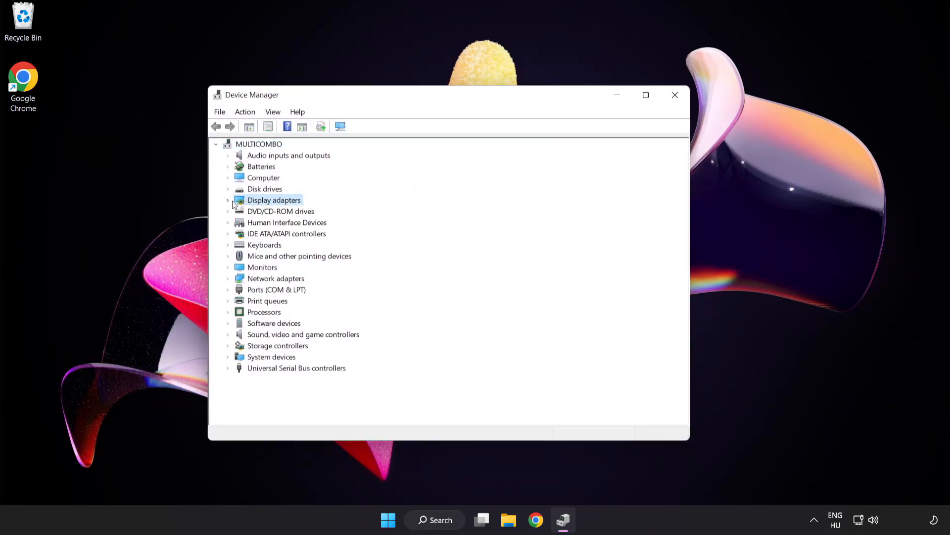
left_click(227, 200)
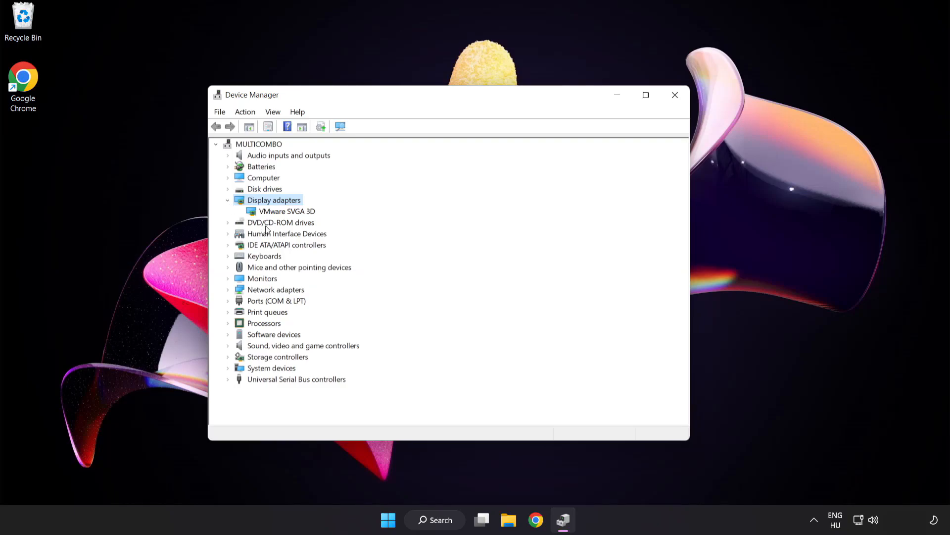
left_click(287, 211)
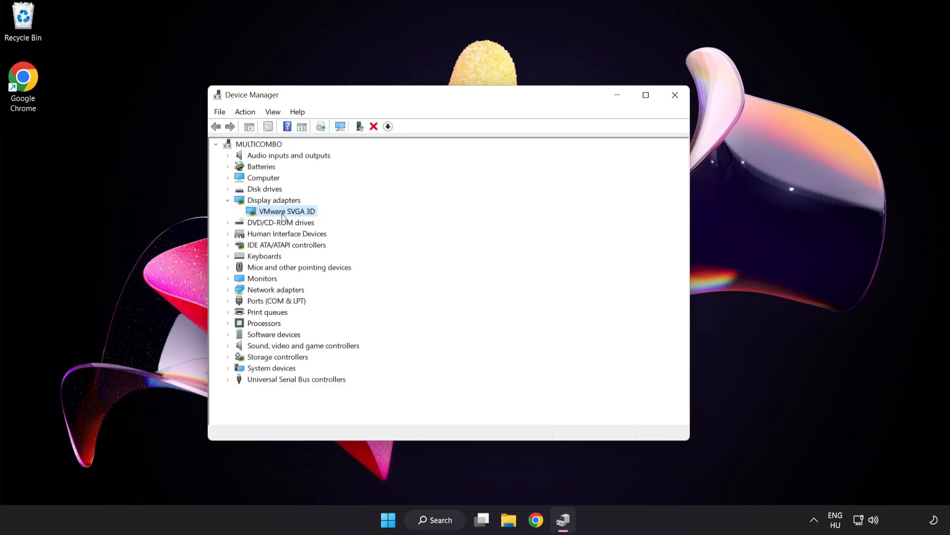
right_click(287, 211)
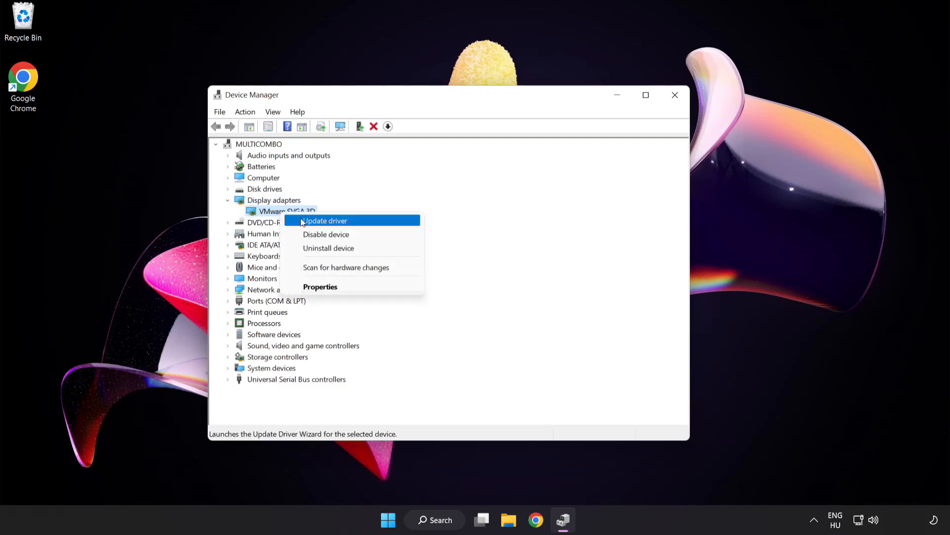
mouse_move(368, 222)
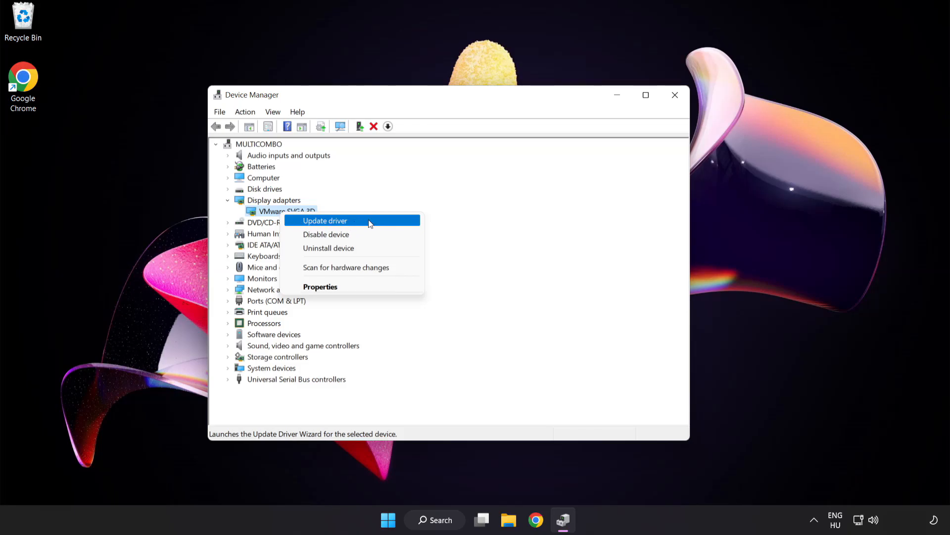
Update the VMware SVGA 3D driver via automatic search and dismiss the 'best driver installed' result.
left_click(325, 220)
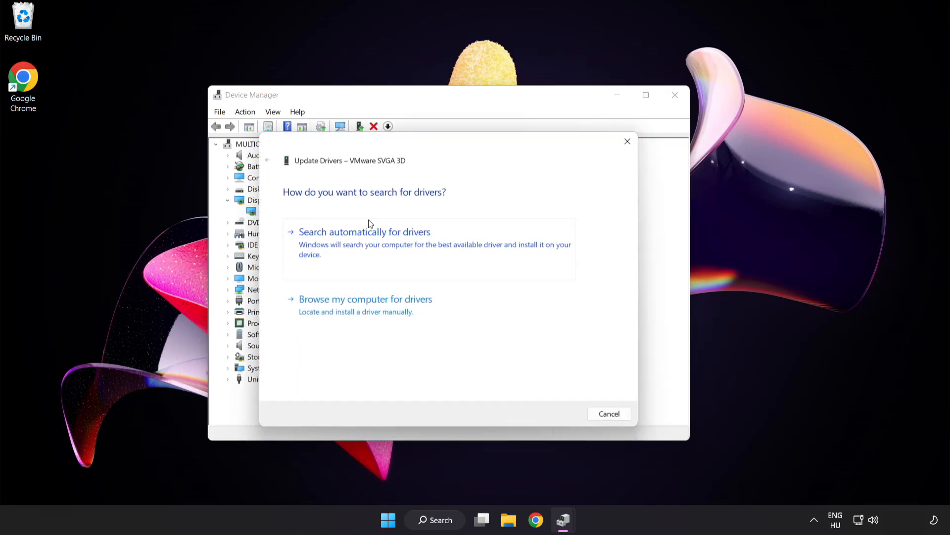
mouse_move(288, 204)
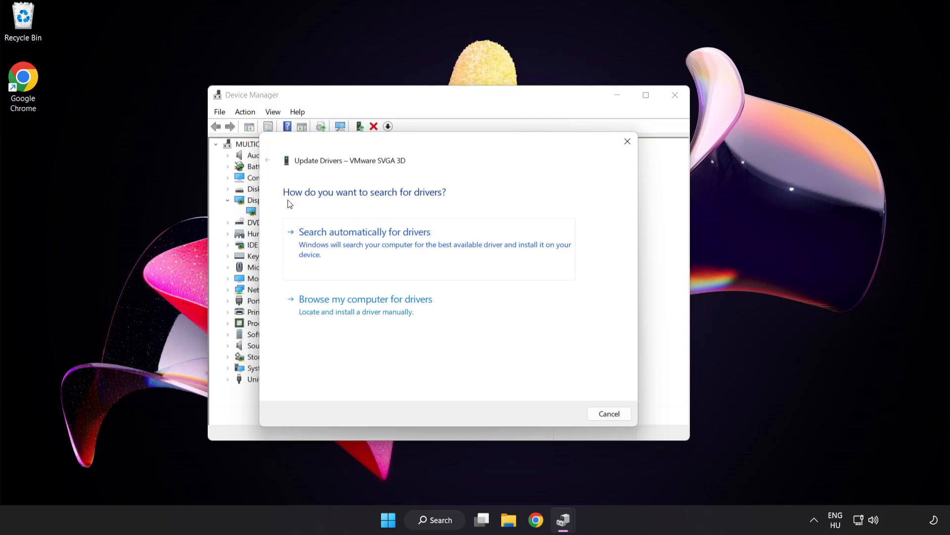
mouse_move(426, 242)
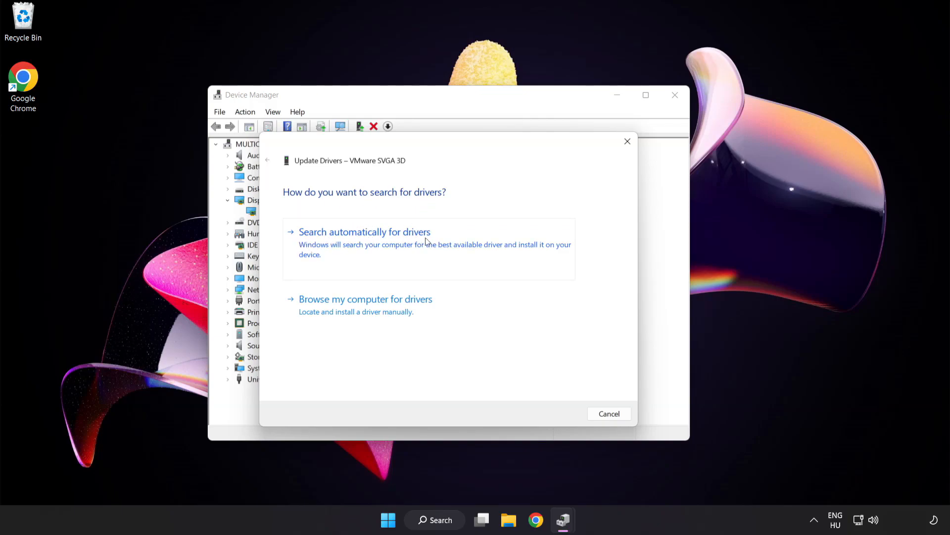
mouse_move(416, 247)
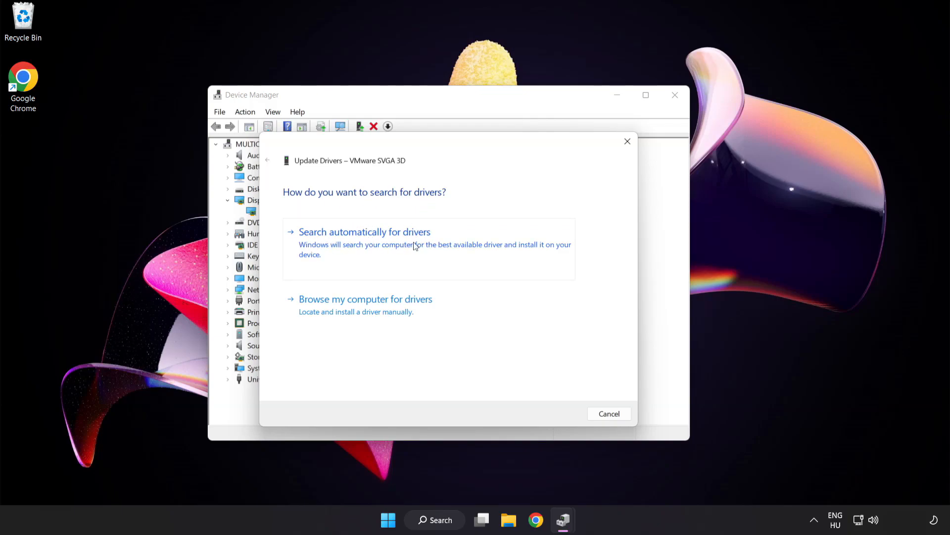
left_click(364, 232)
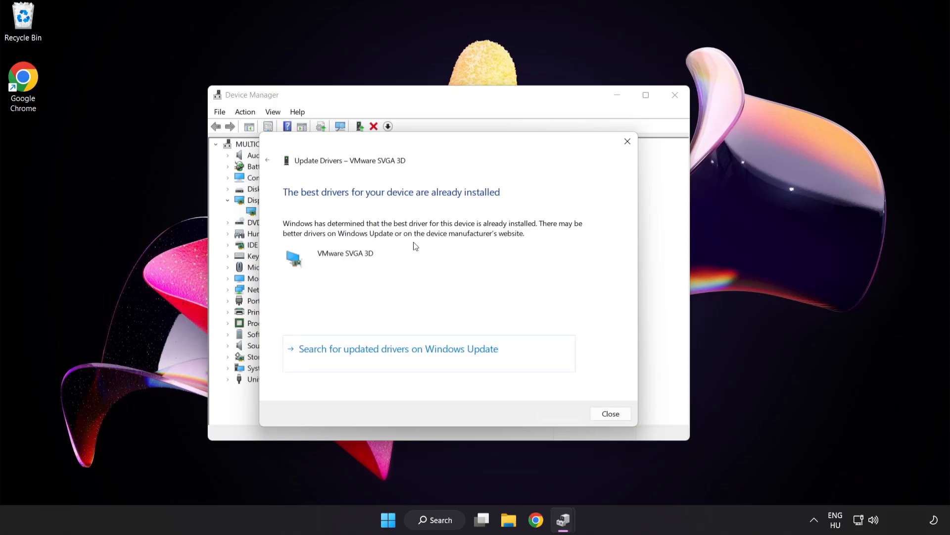
mouse_move(494, 202)
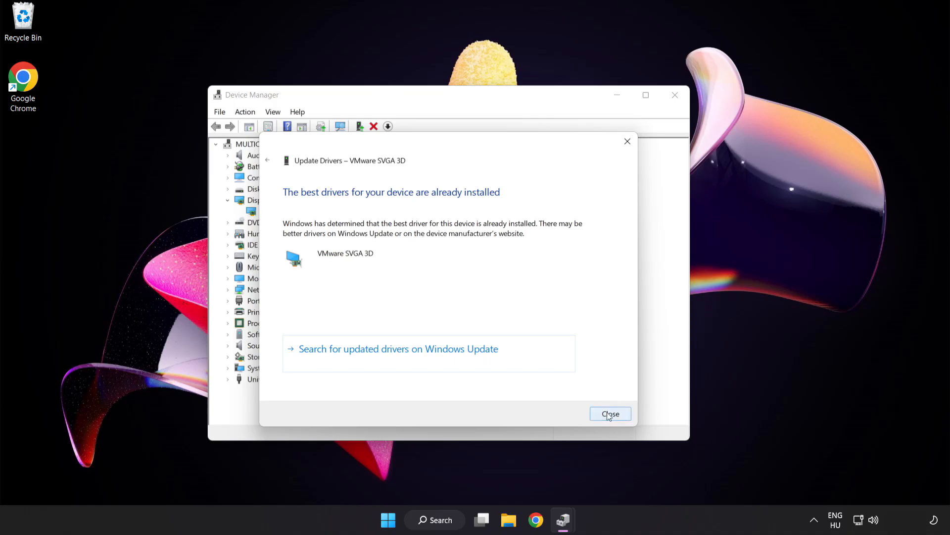
mouse_move(611, 413)
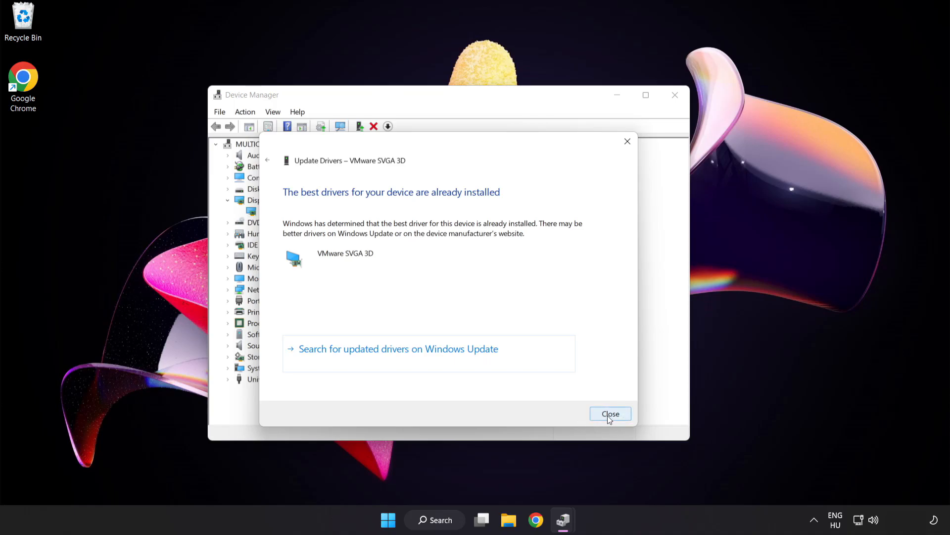
left_click(611, 414)
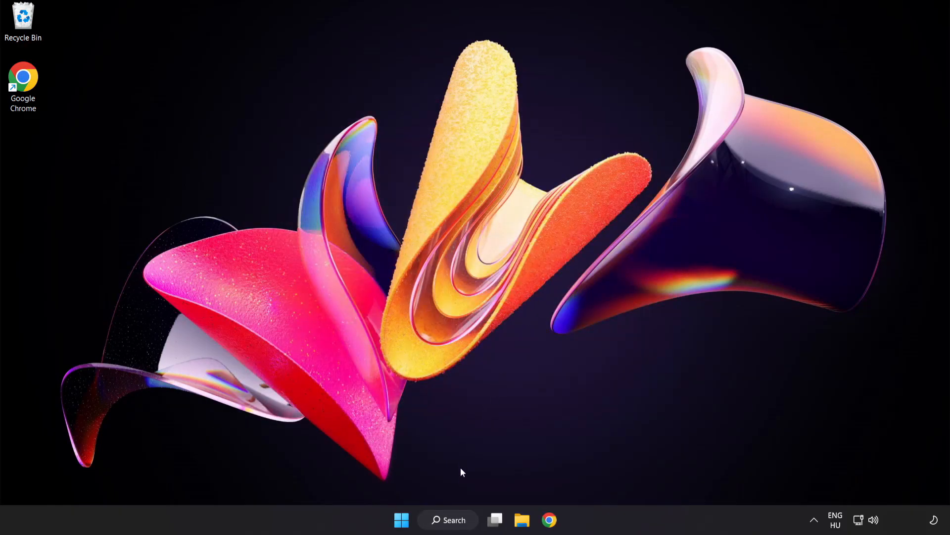
Search Windows for "update" to find Windows Update settings.
left_click(448, 520)
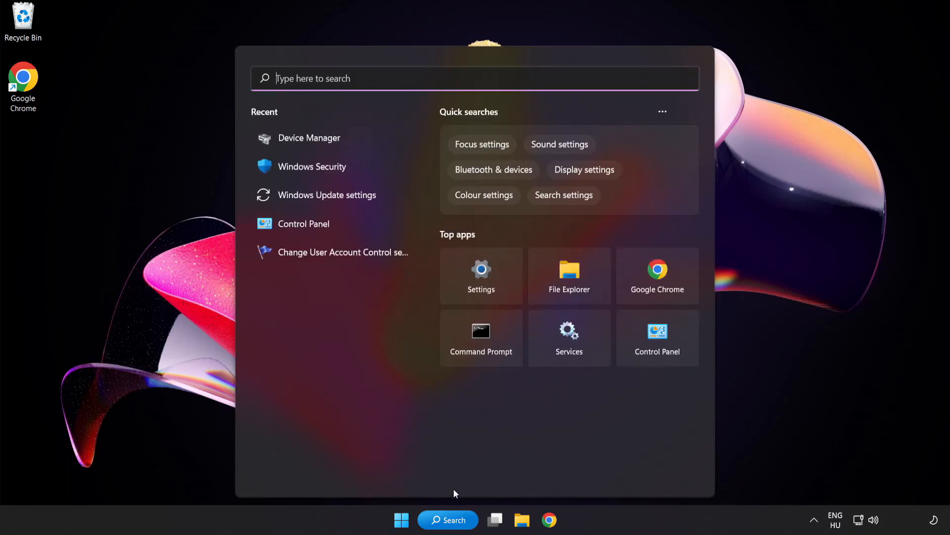
type("up")
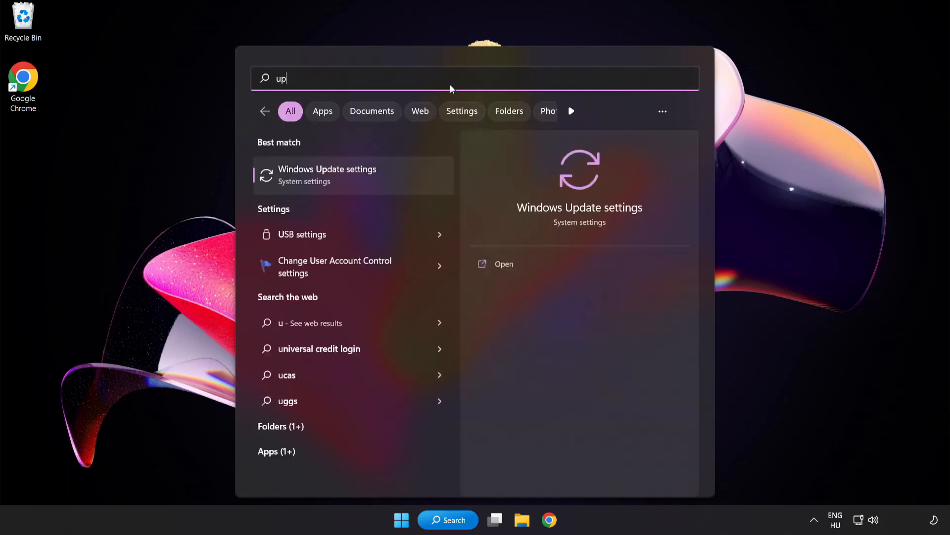
type("date")
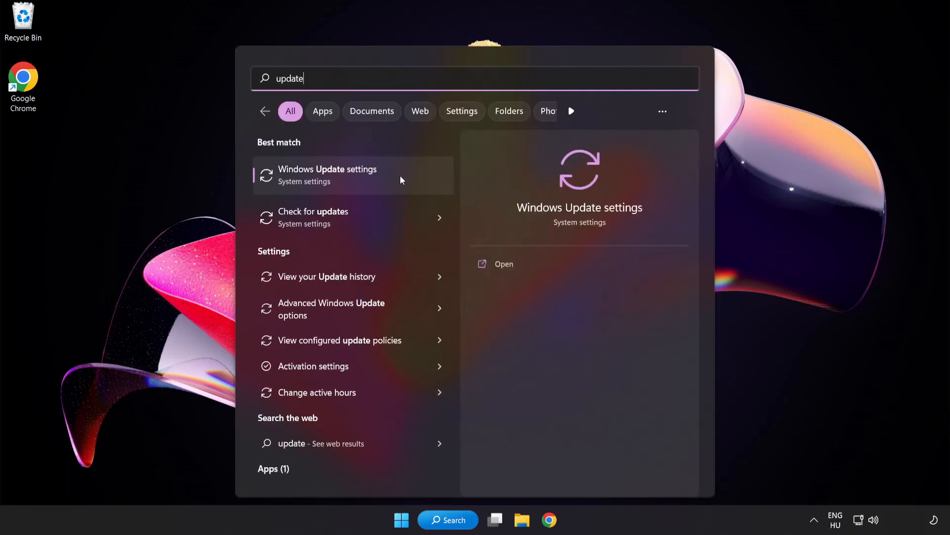
mouse_move(364, 184)
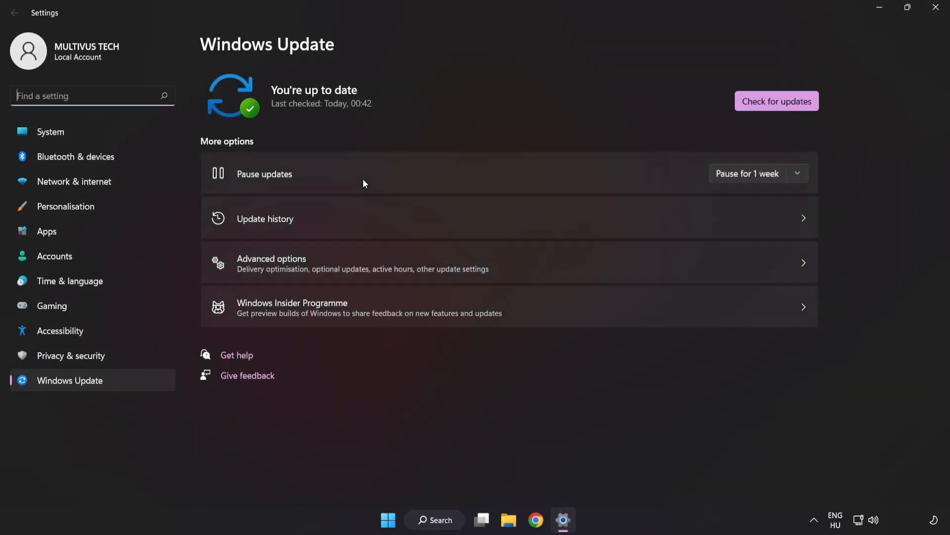
mouse_move(585, 91)
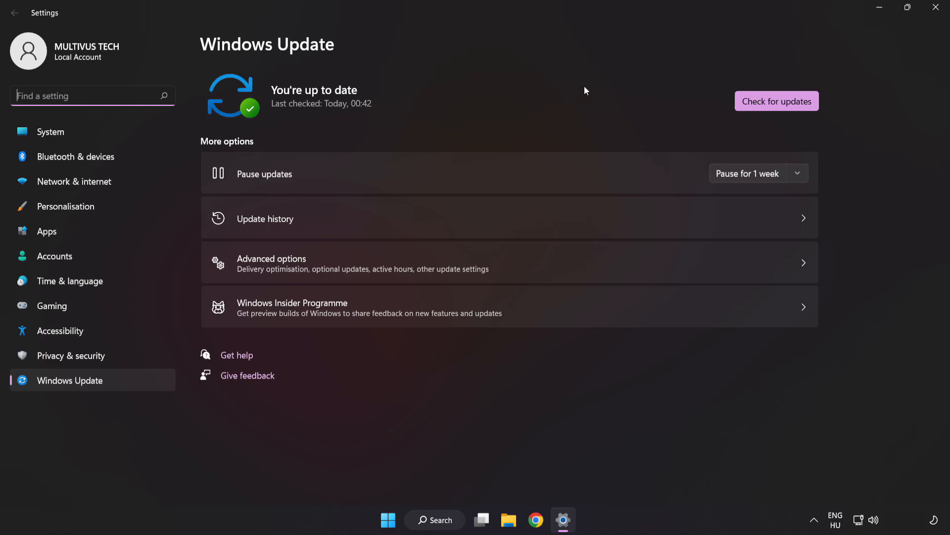
mouse_move(776, 101)
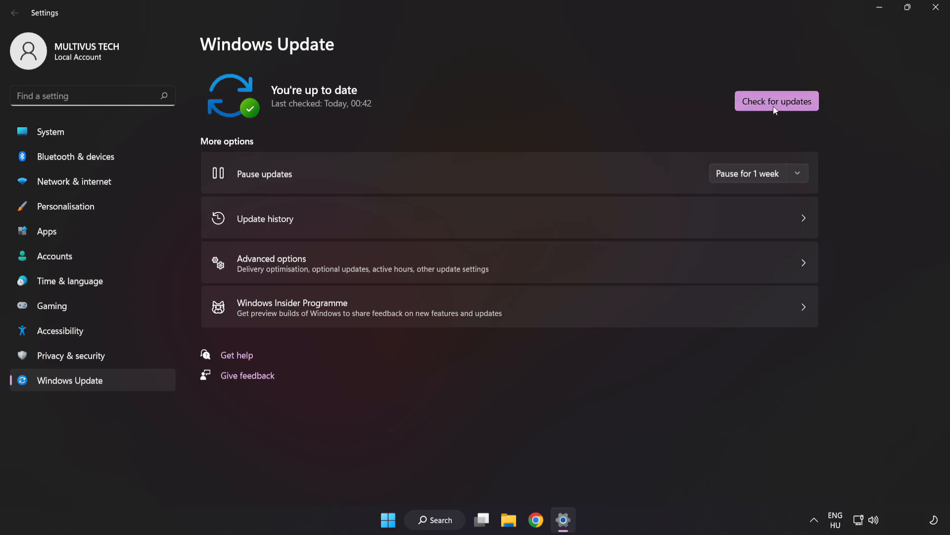
Check for Windows updates until 'You're up to date', then close Settings.
left_click(776, 101)
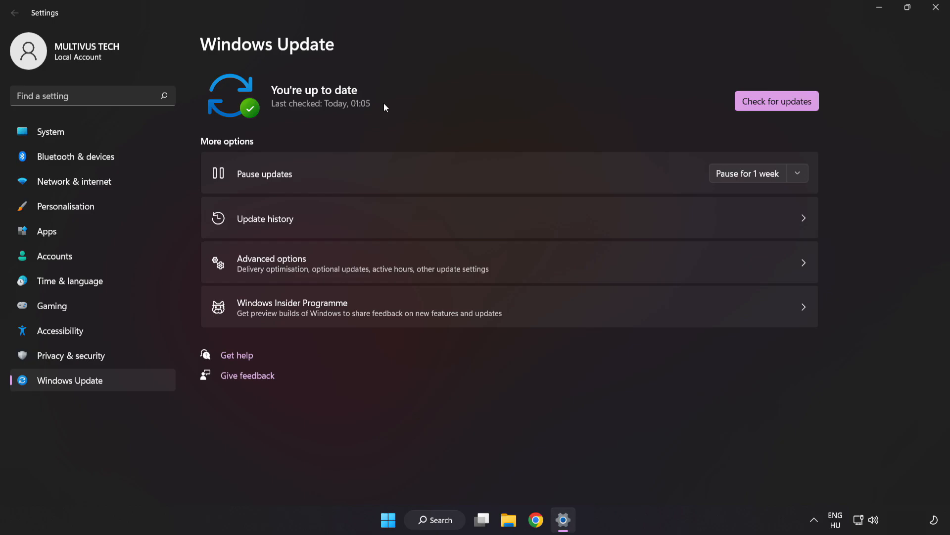
mouse_move(939, 9)
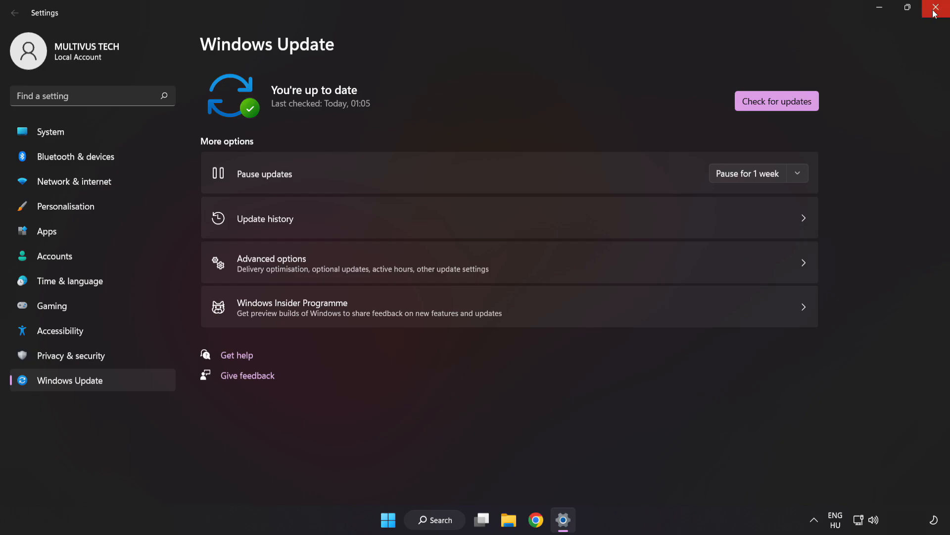
left_click(939, 8)
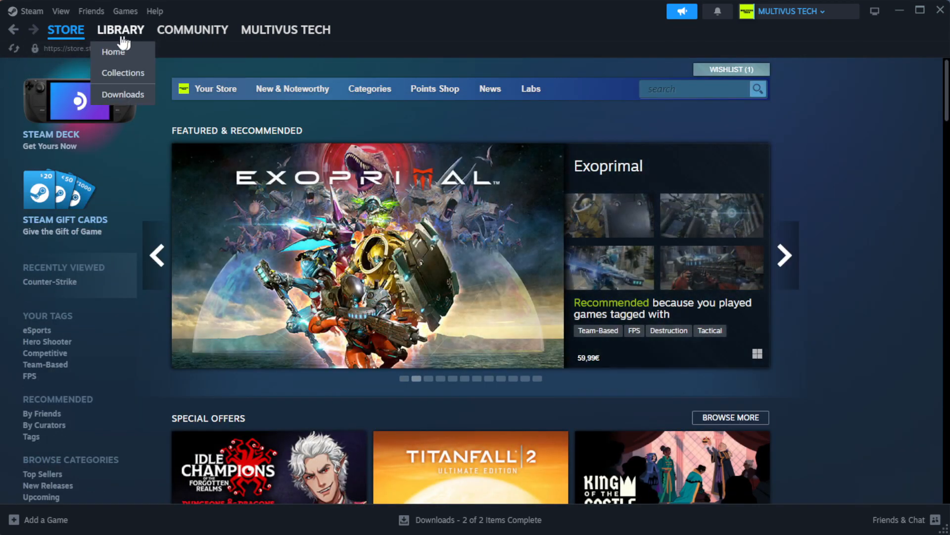
mouse_move(114, 52)
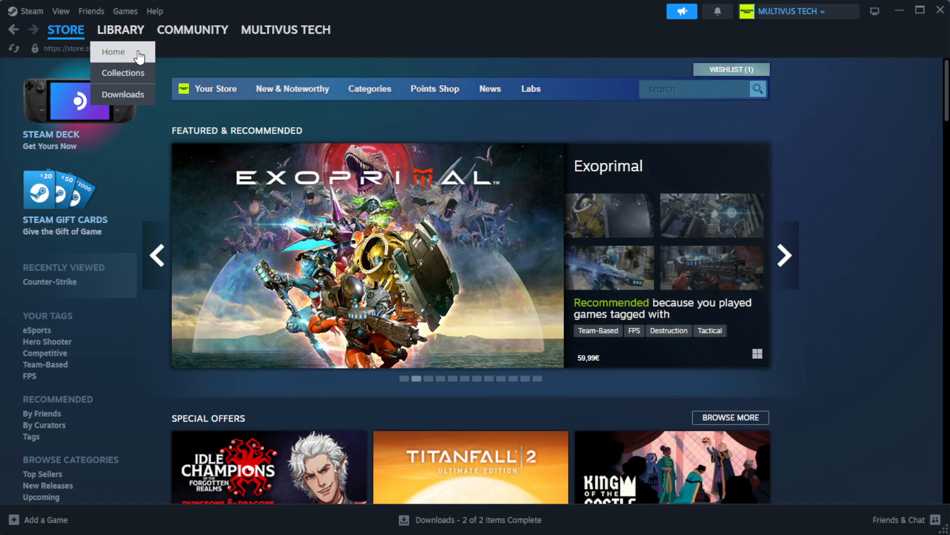
Go to the Steam library and bring up the context menu for YOUR NOT WORKING GAME.
left_click(121, 29)
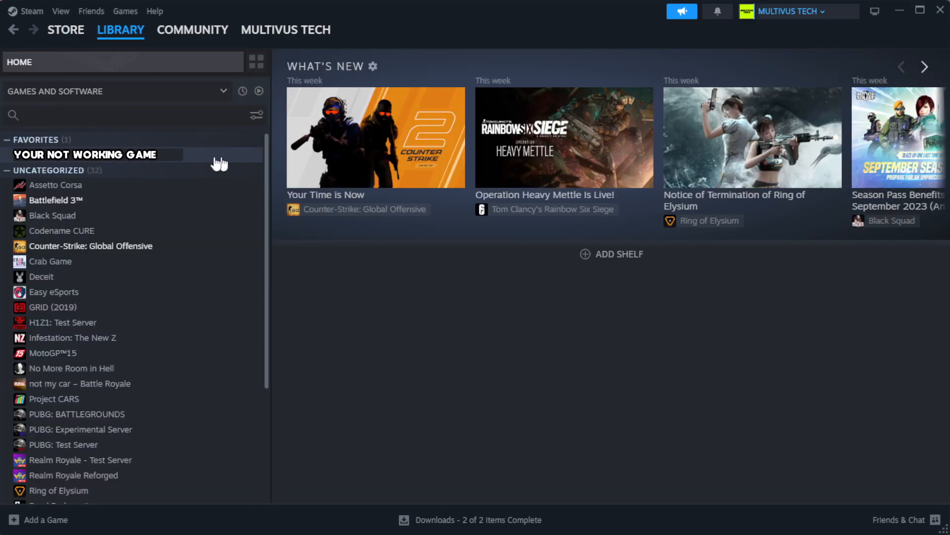
mouse_move(234, 162)
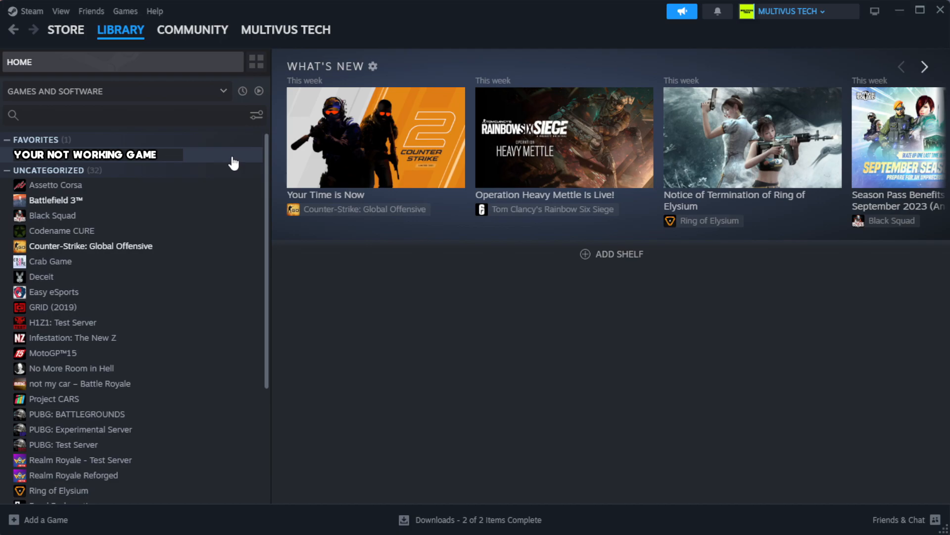
right_click(85, 155)
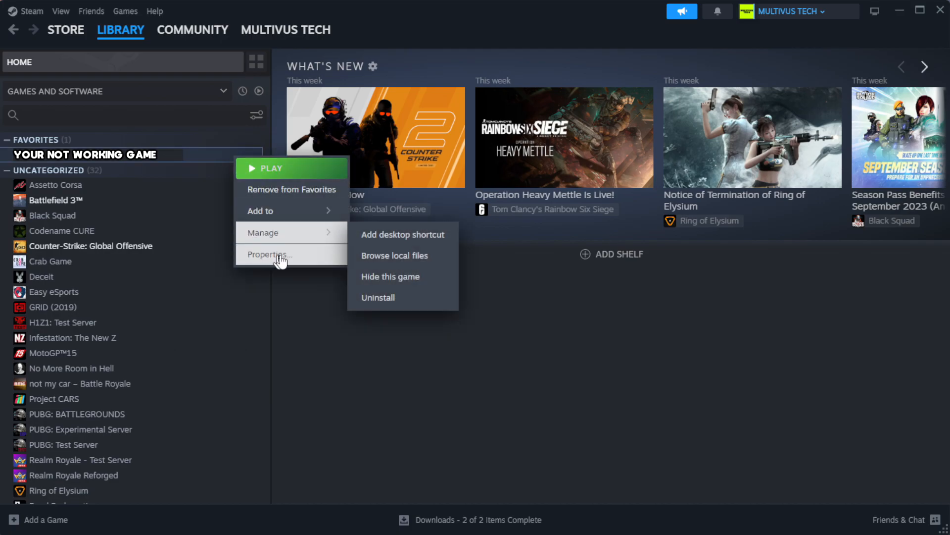
Verify integrity of the game's installed files from its Properties, validating all 1039 files.
left_click(268, 254)
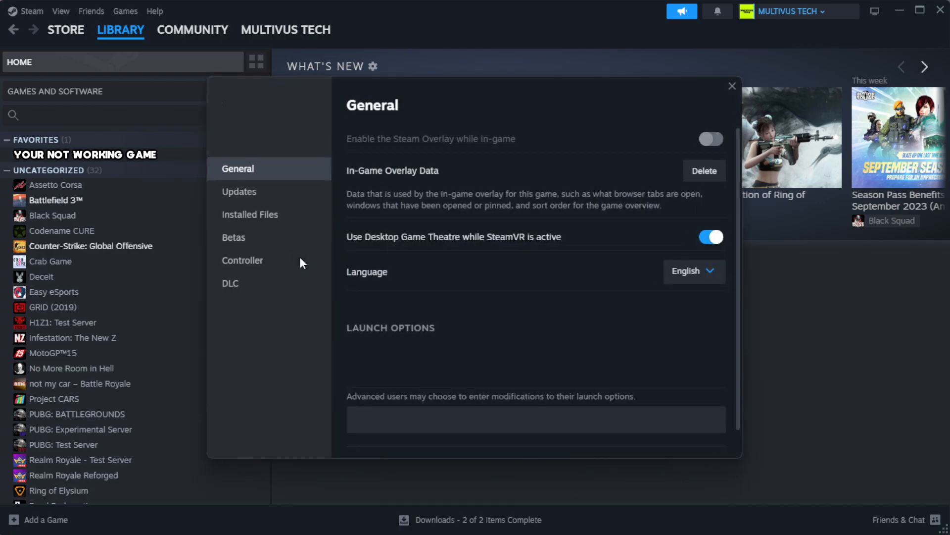
mouse_move(269, 261)
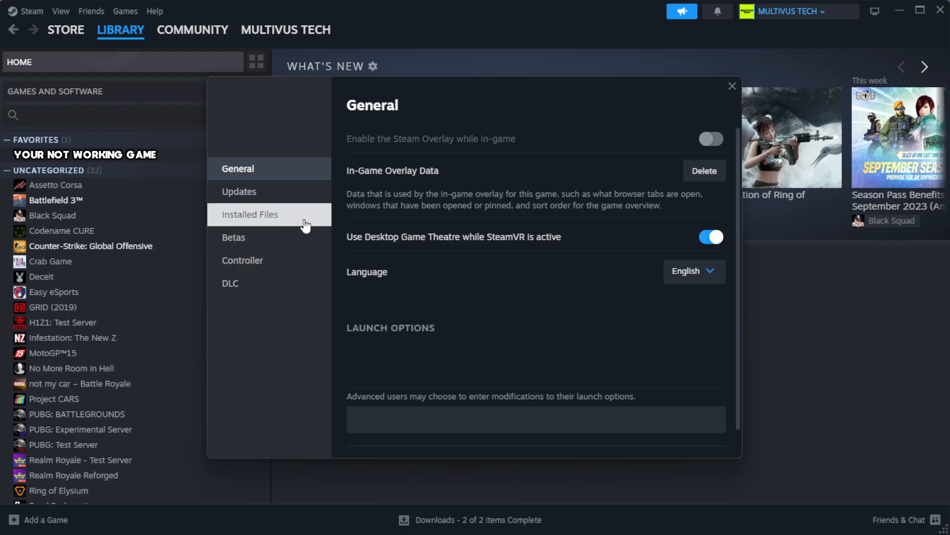
left_click(249, 214)
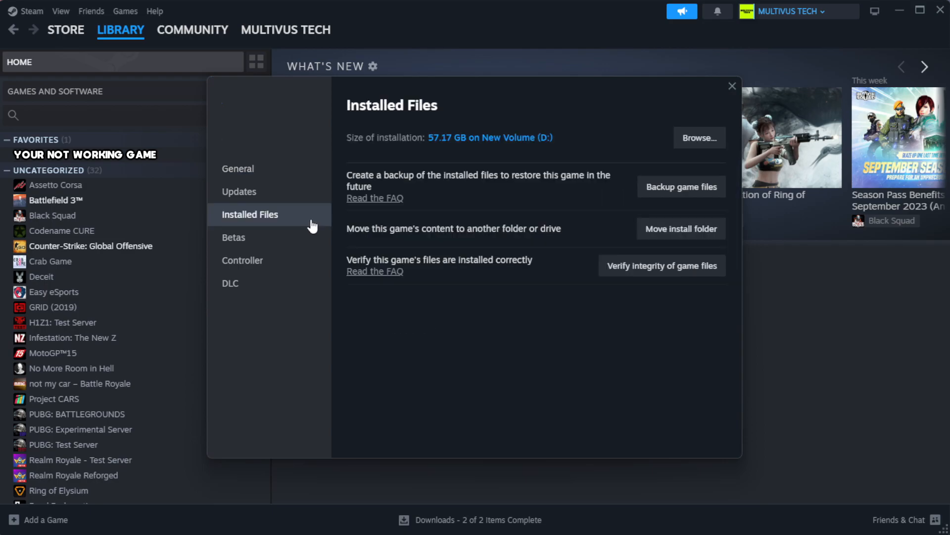
mouse_move(608, 329)
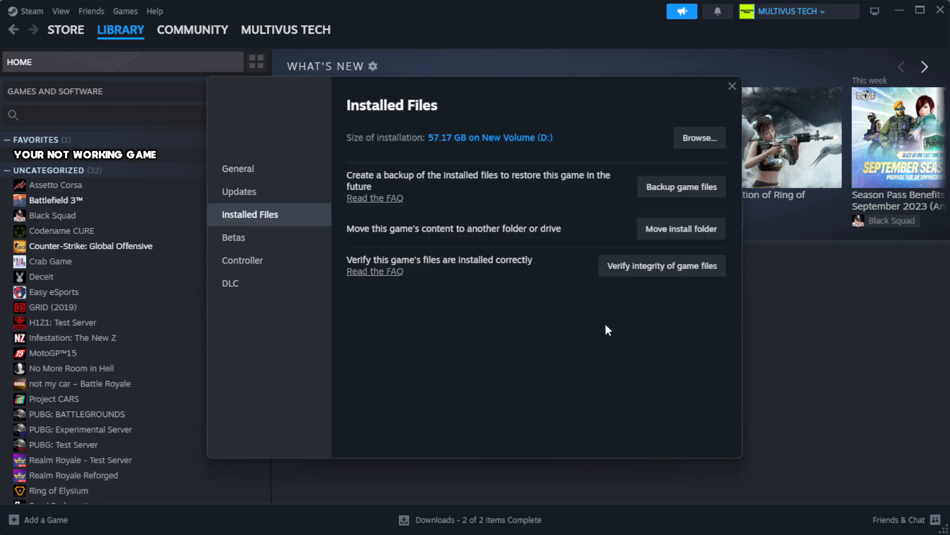
mouse_move(618, 268)
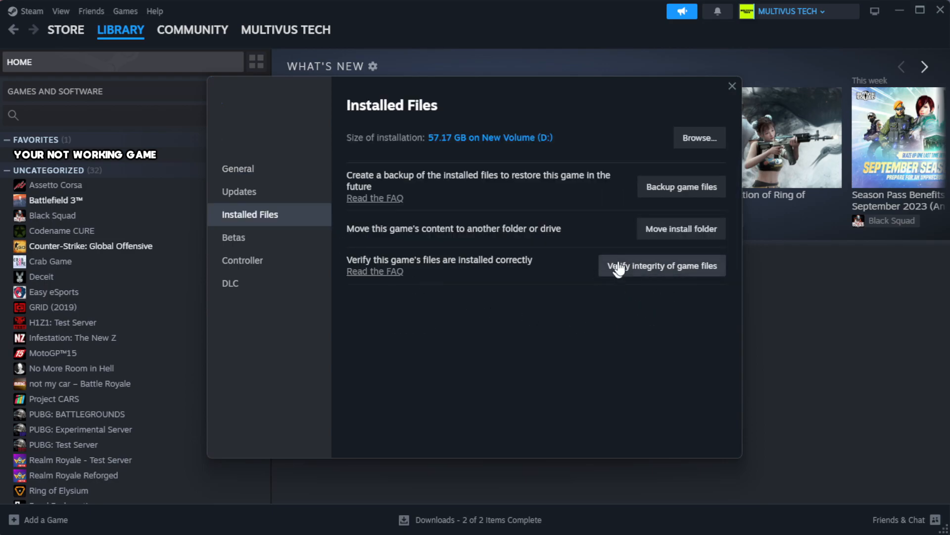
mouse_move(668, 277)
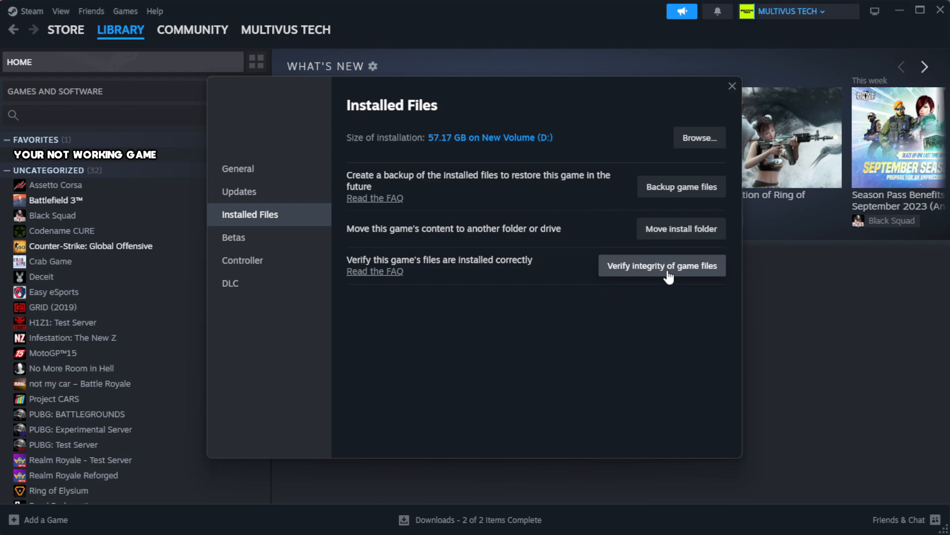
left_click(661, 265)
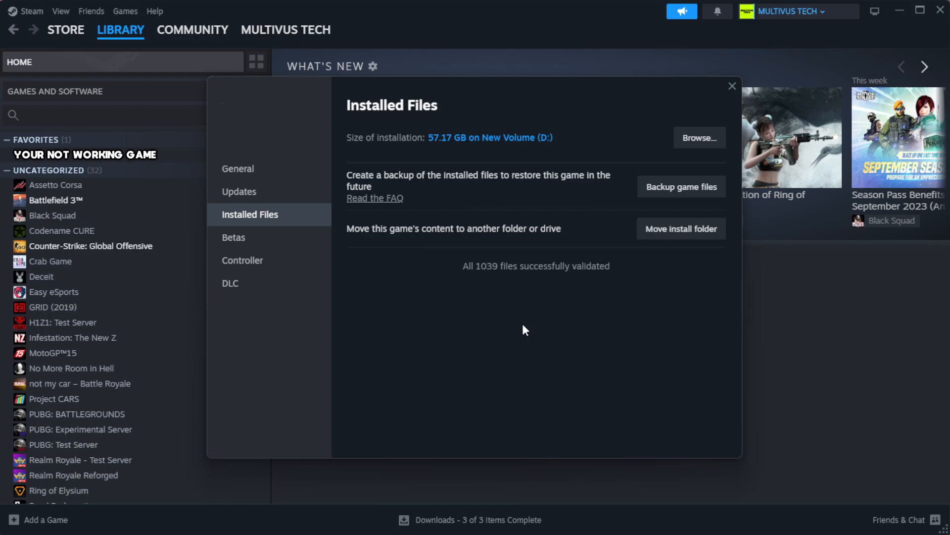
mouse_move(489, 303)
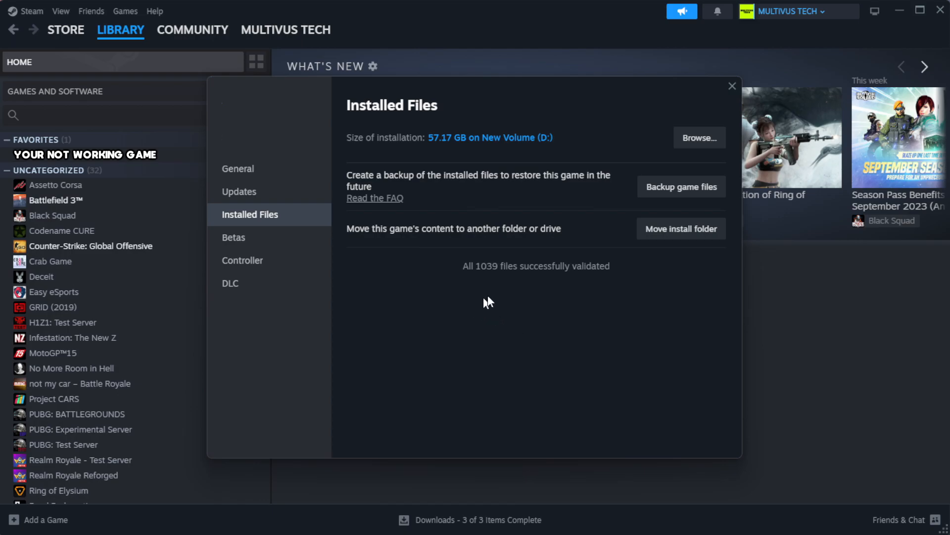
mouse_move(697, 294)
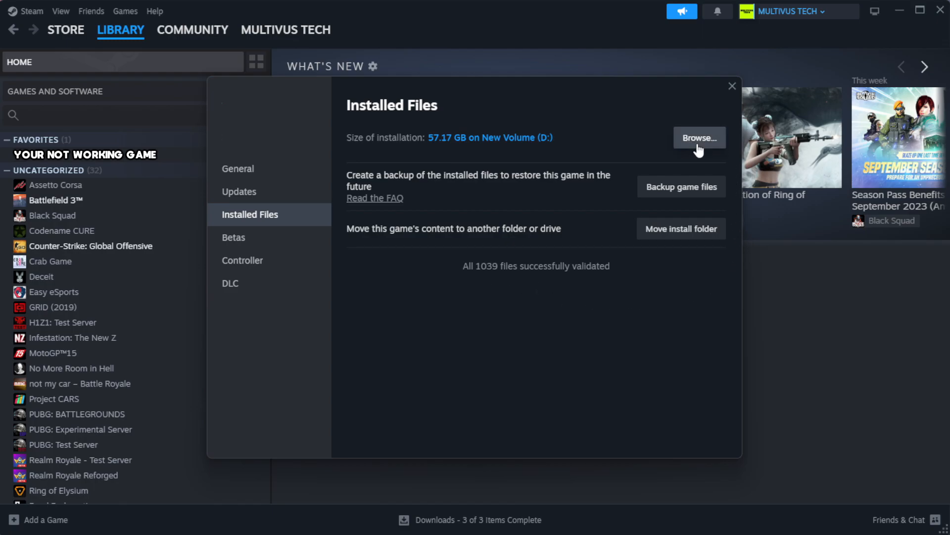
Browse to the game's install folder under steamapps\common and select the game shortcut.
left_click(698, 138)
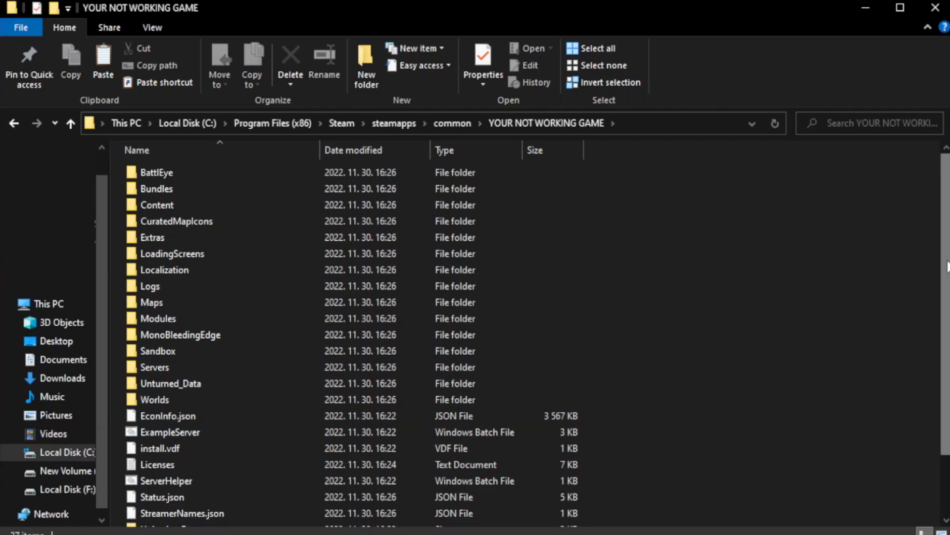
scroll("down", 3)
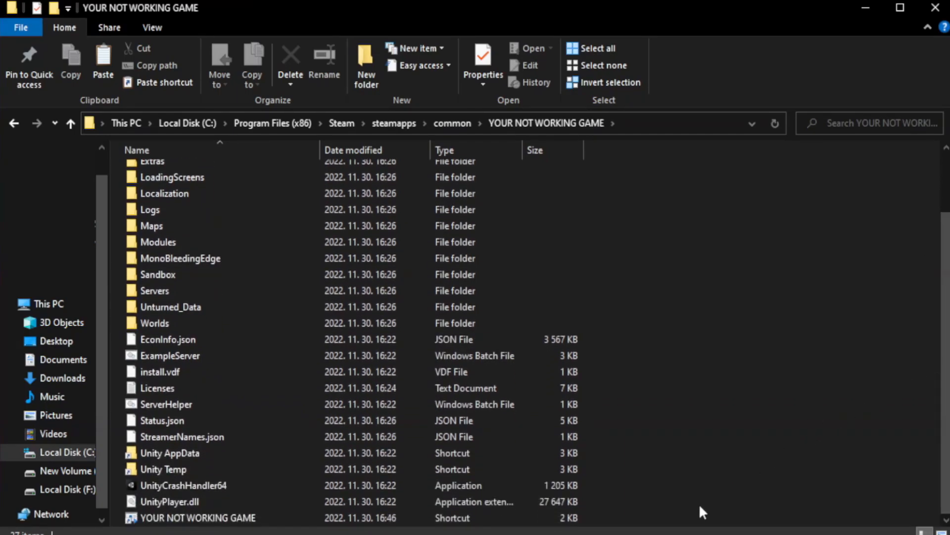
left_click(198, 517)
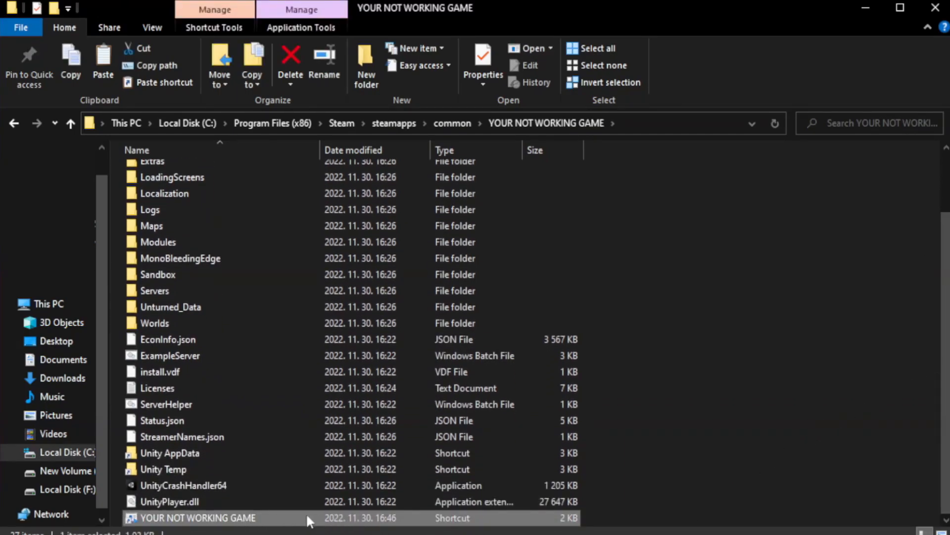
Bring up the Properties dialog of the YOUR NOT WORKING GAME shortcut.
right_click(197, 517)
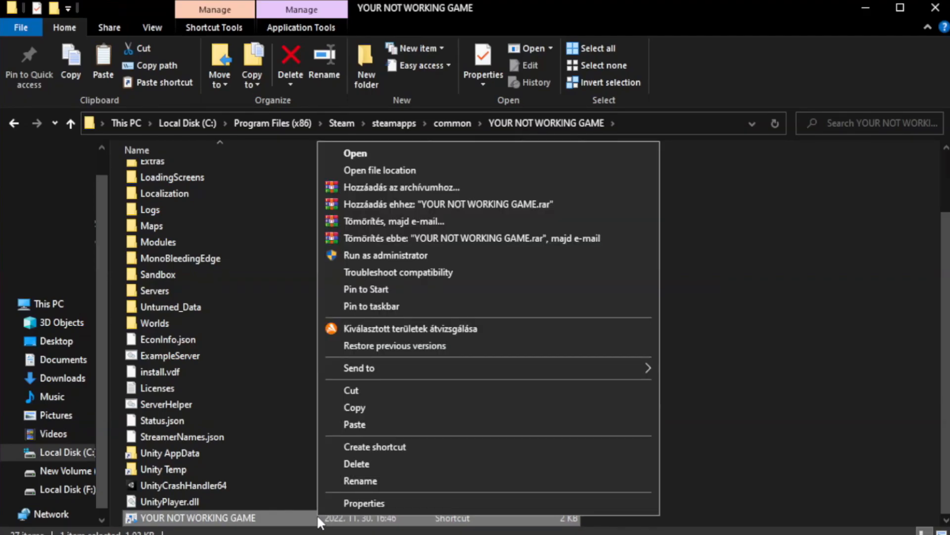
mouse_move(485, 506)
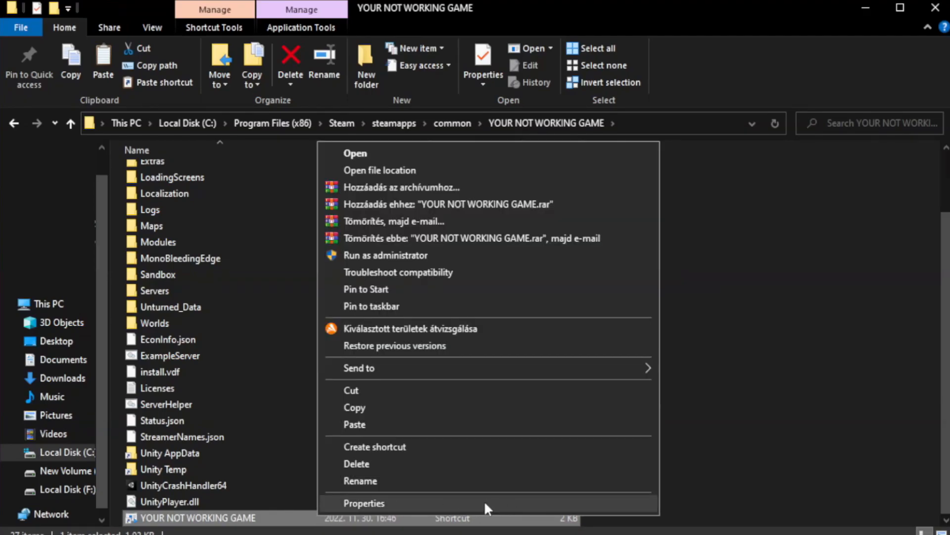
left_click(363, 503)
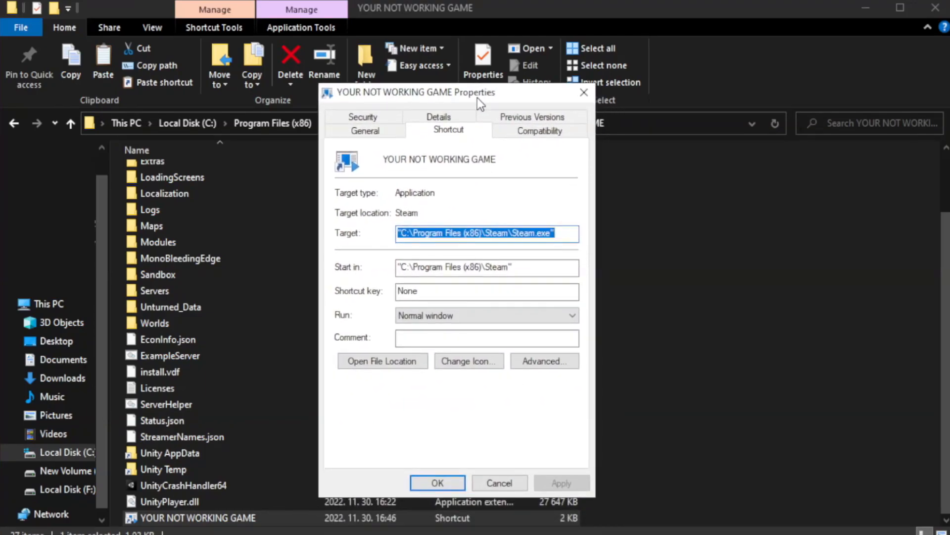
mouse_move(562, 152)
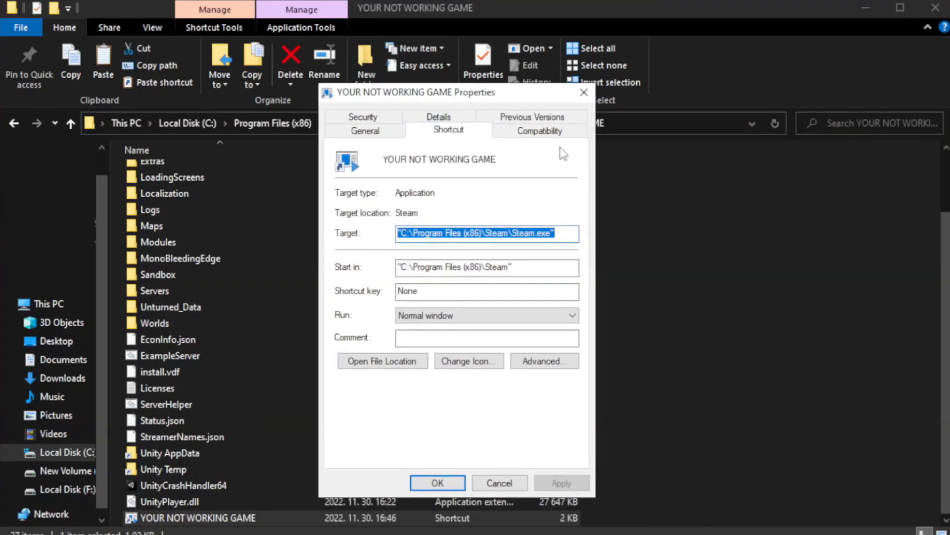
mouse_move(539, 131)
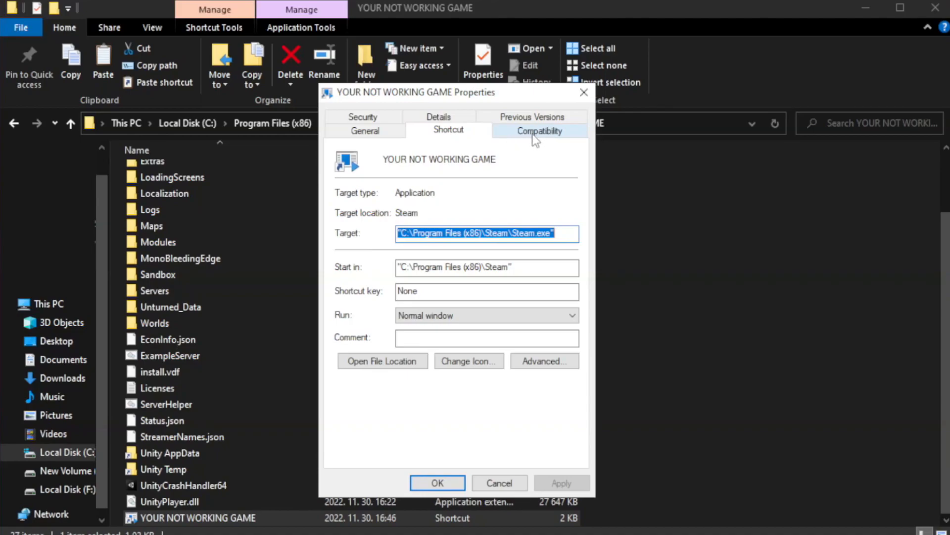
Set Windows 8 compatibility, disable fullscreen optimizations, run as administrator, save, and close Explorer.
left_click(538, 130)
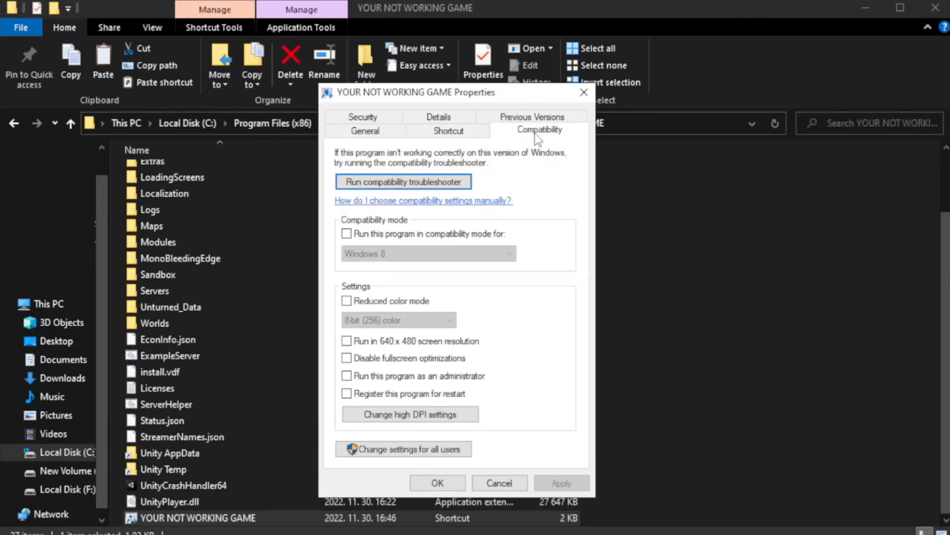
mouse_move(381, 242)
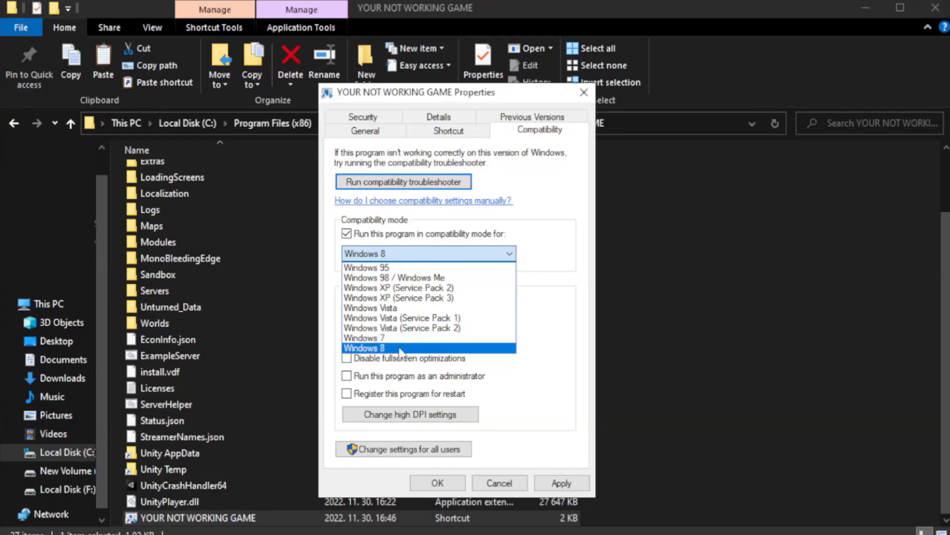
left_click(400, 347)
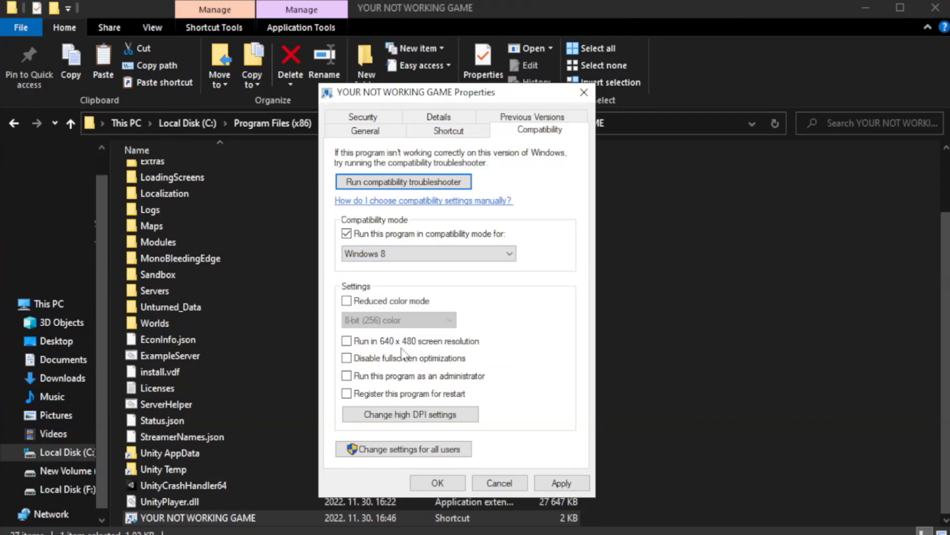
mouse_move(333, 363)
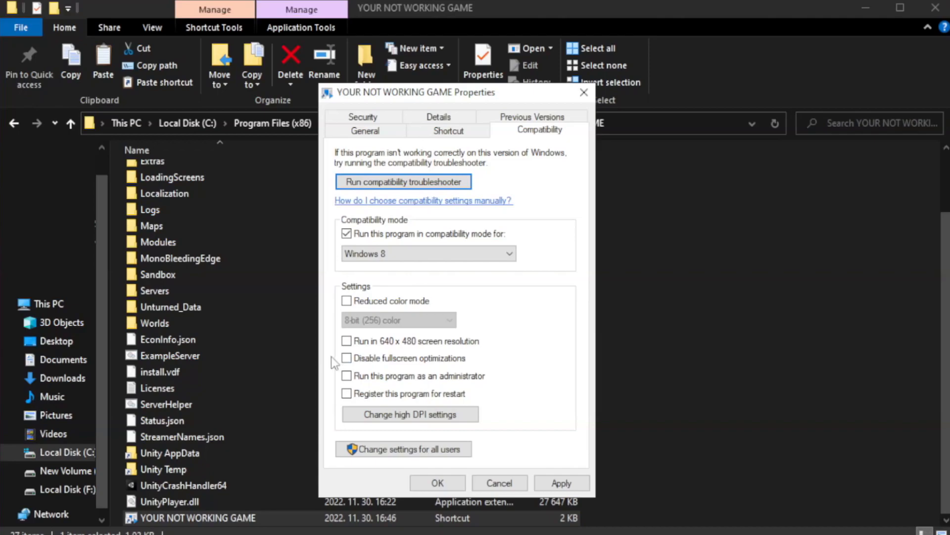
left_click(346, 358)
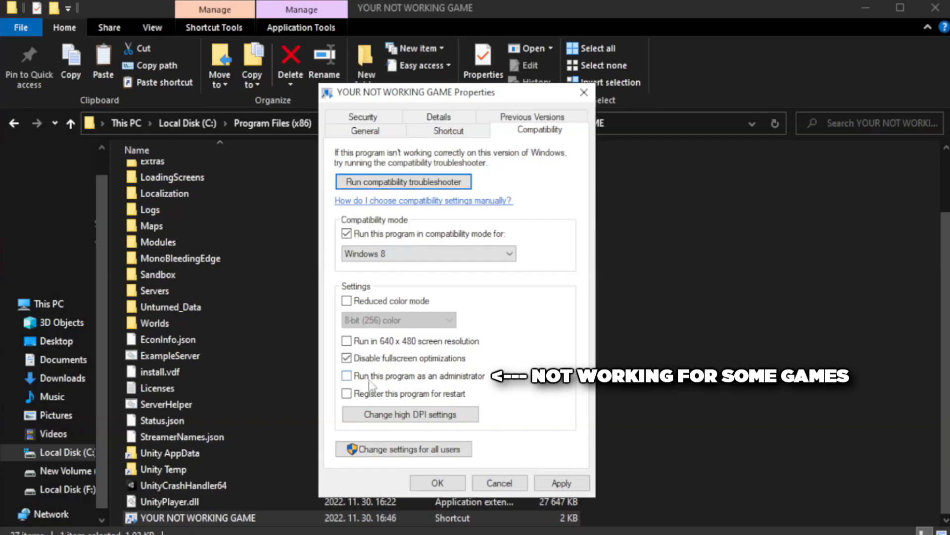
left_click(346, 377)
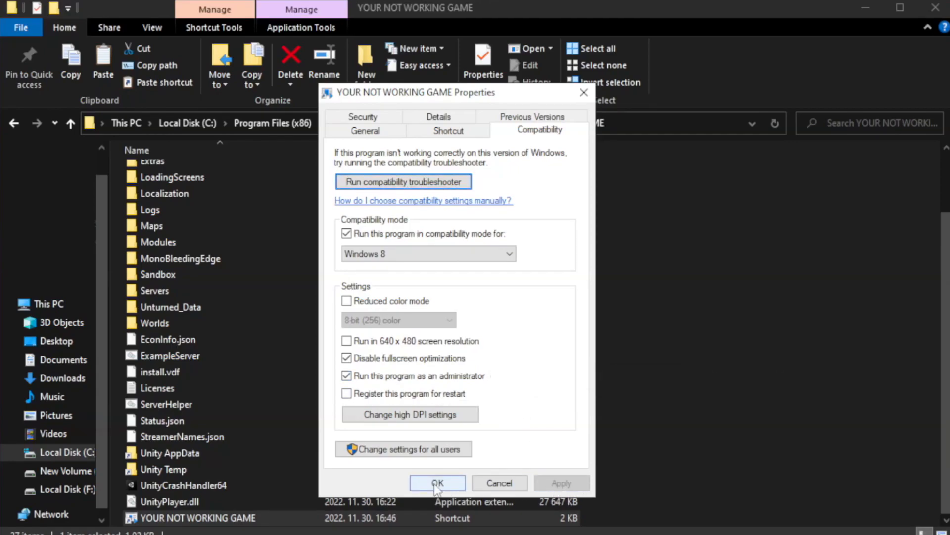
left_click(437, 483)
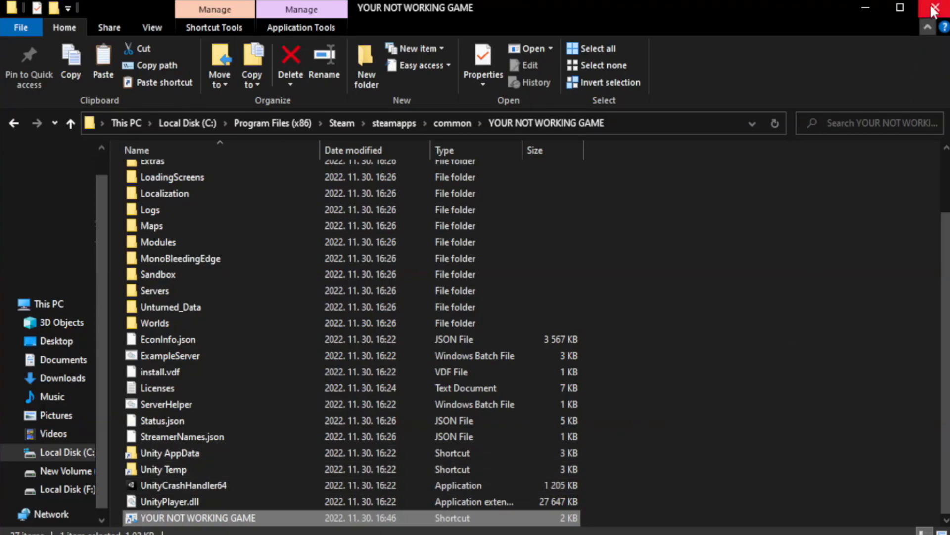
mouse_move(938, 9)
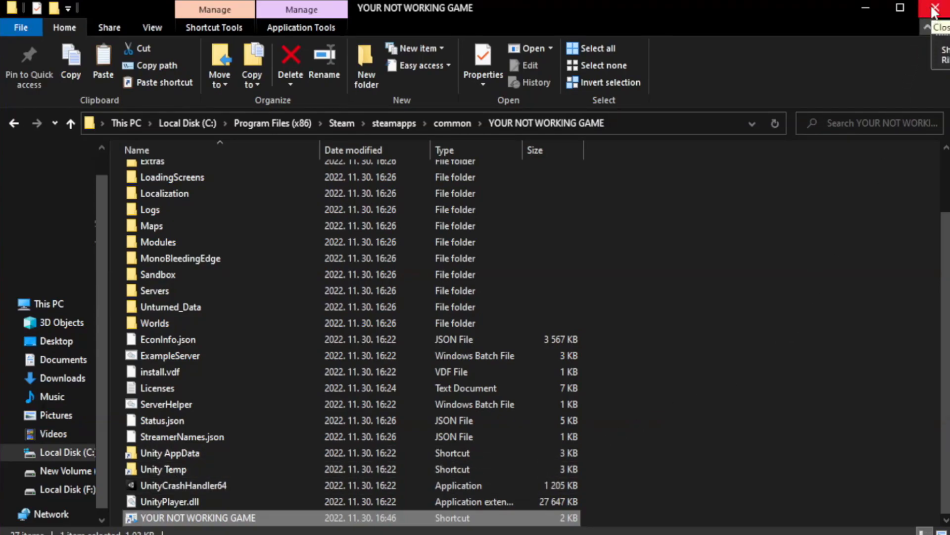
left_click(936, 8)
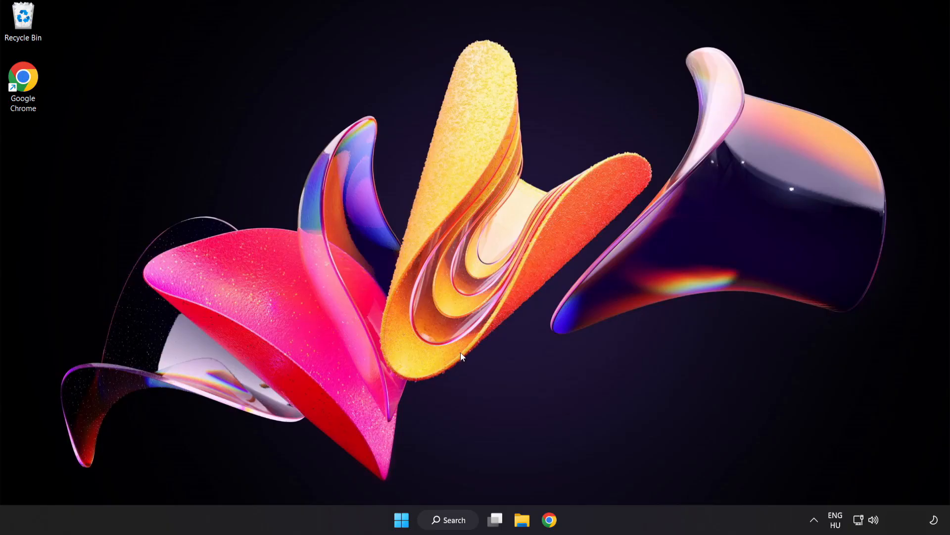
mouse_move(401, 520)
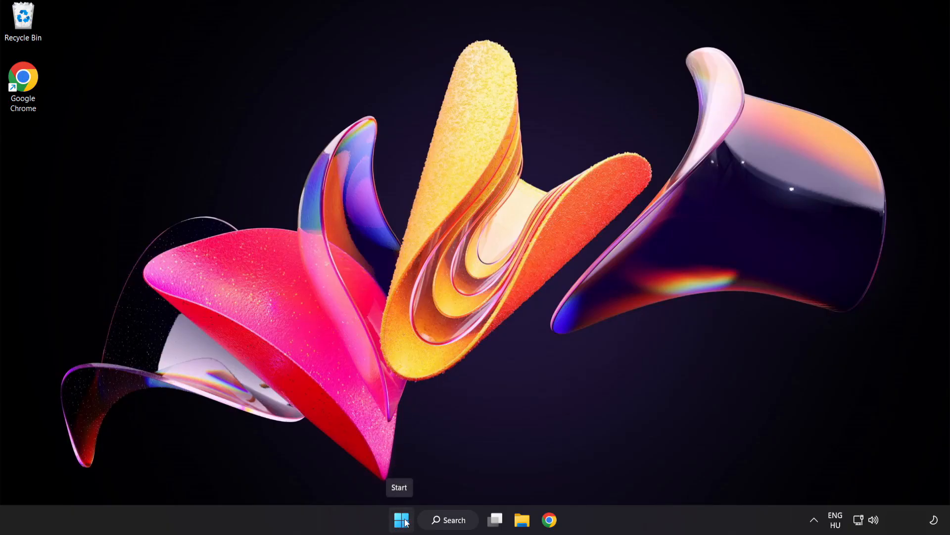
Launch Task Manager from the Start button's quick link menu.
right_click(401, 520)
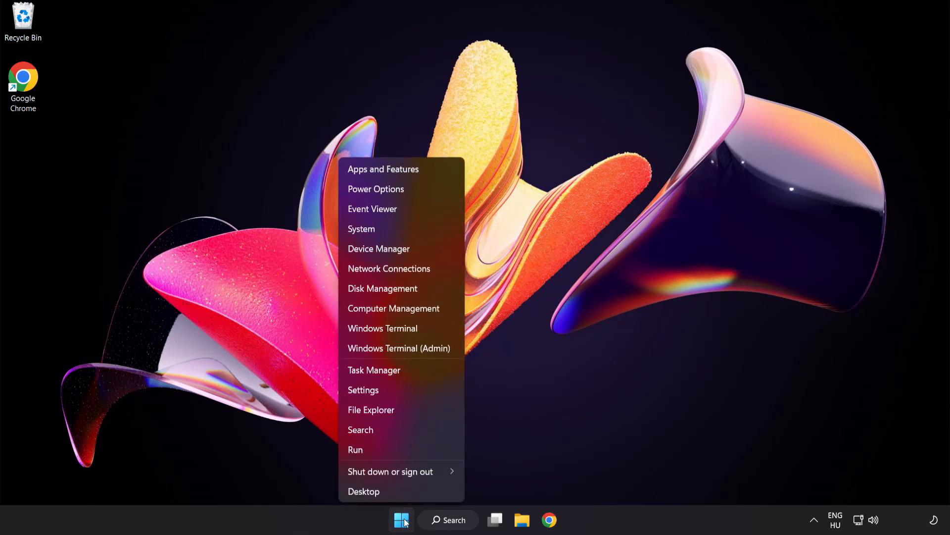
mouse_move(374, 369)
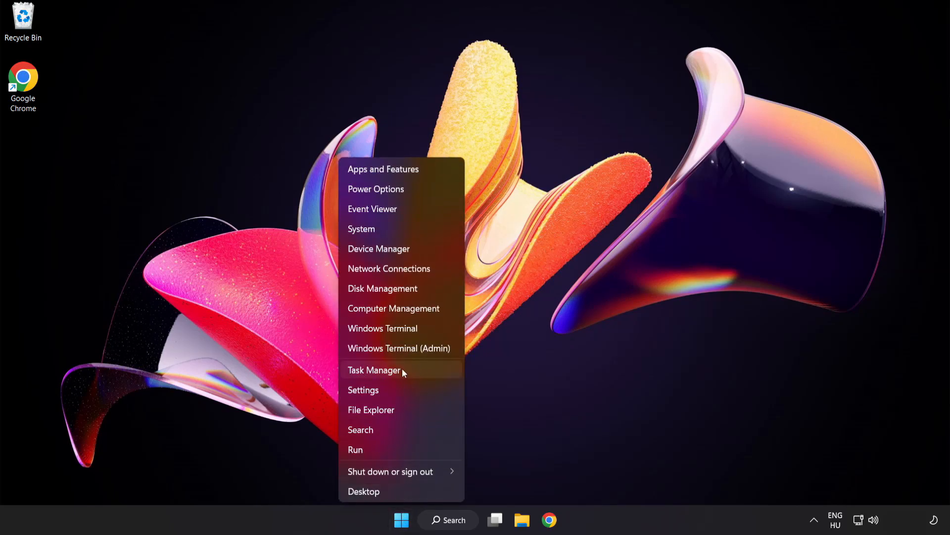
left_click(374, 369)
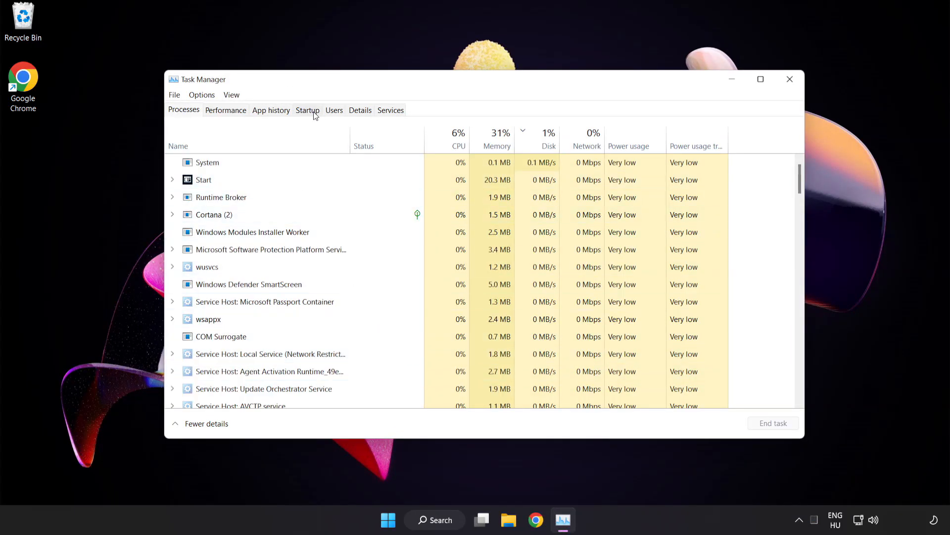
On the Startup tab, disable Cortana, Phone Link and the Windows Security notification icon, then close Task Manager.
left_click(307, 110)
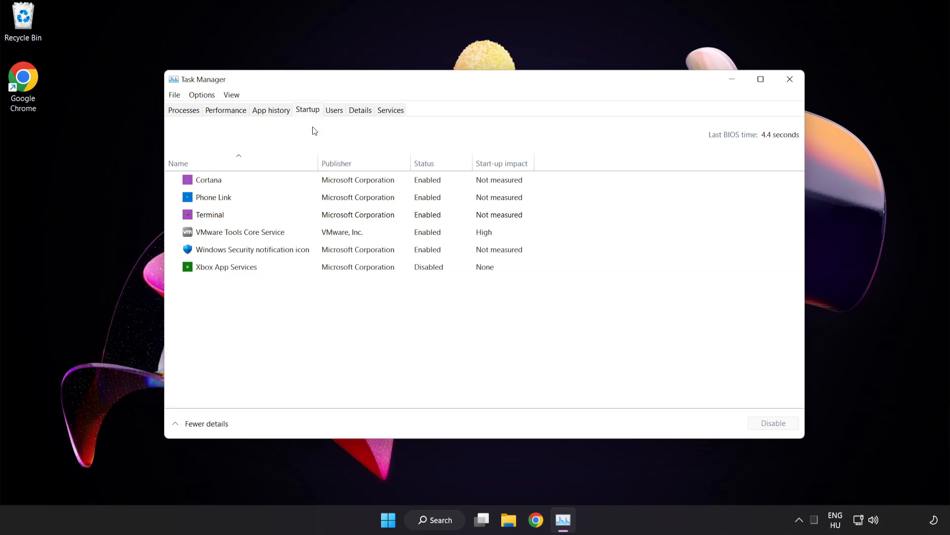
left_click(209, 179)
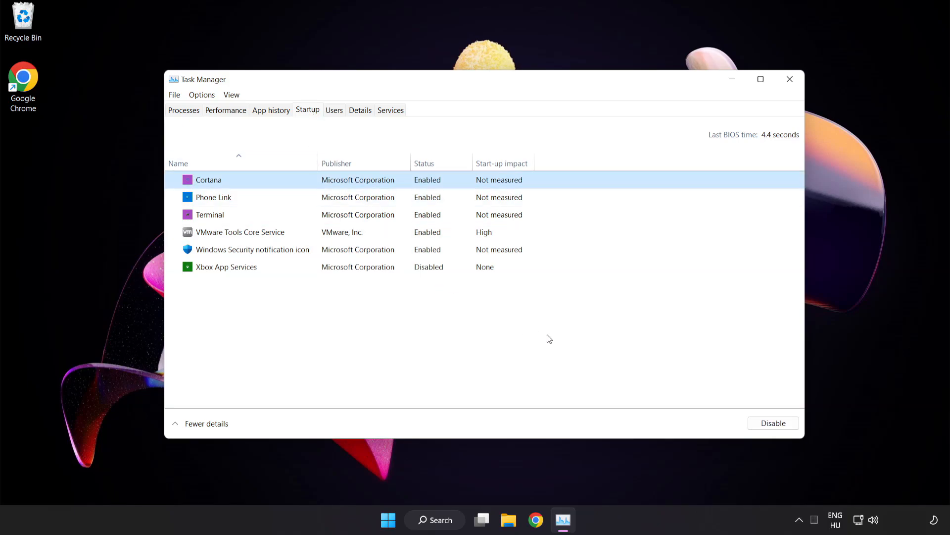
left_click(774, 422)
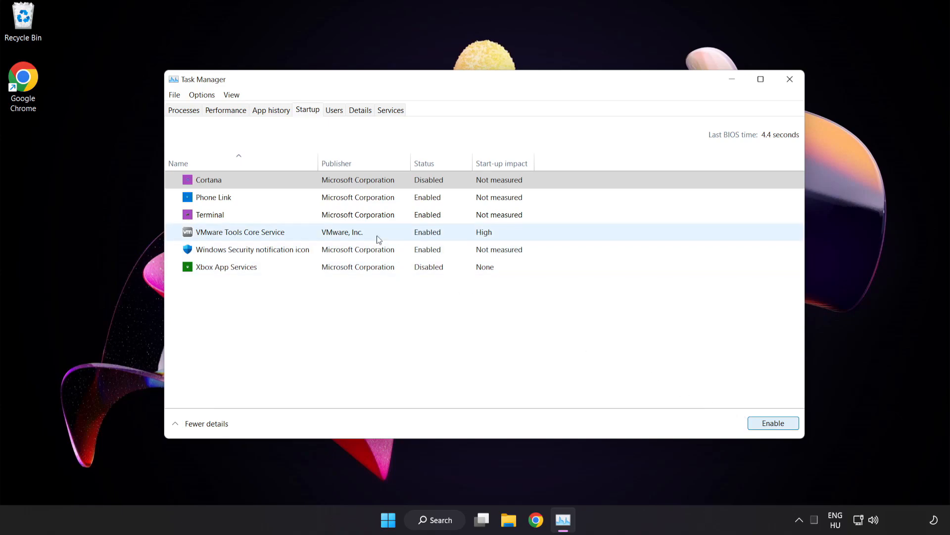
left_click(213, 197)
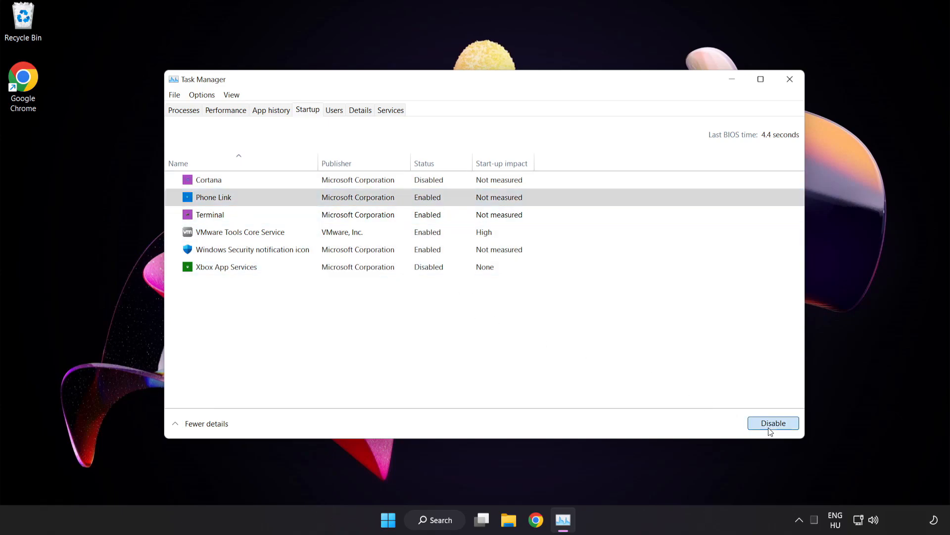
left_click(774, 423)
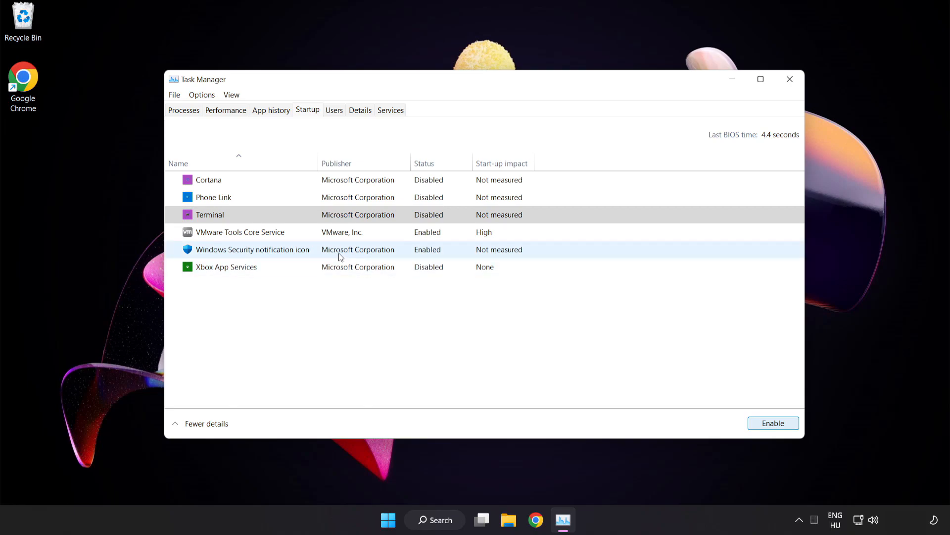
left_click(252, 250)
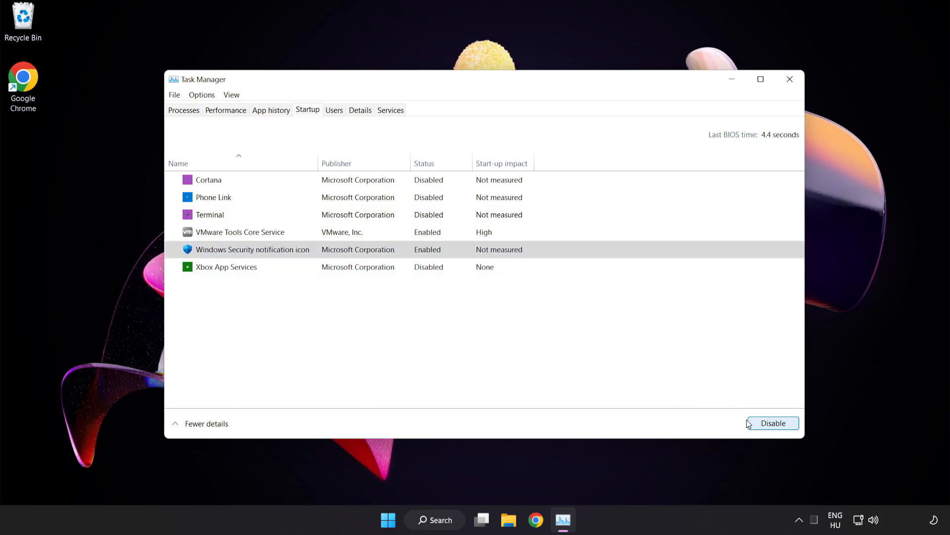
left_click(772, 423)
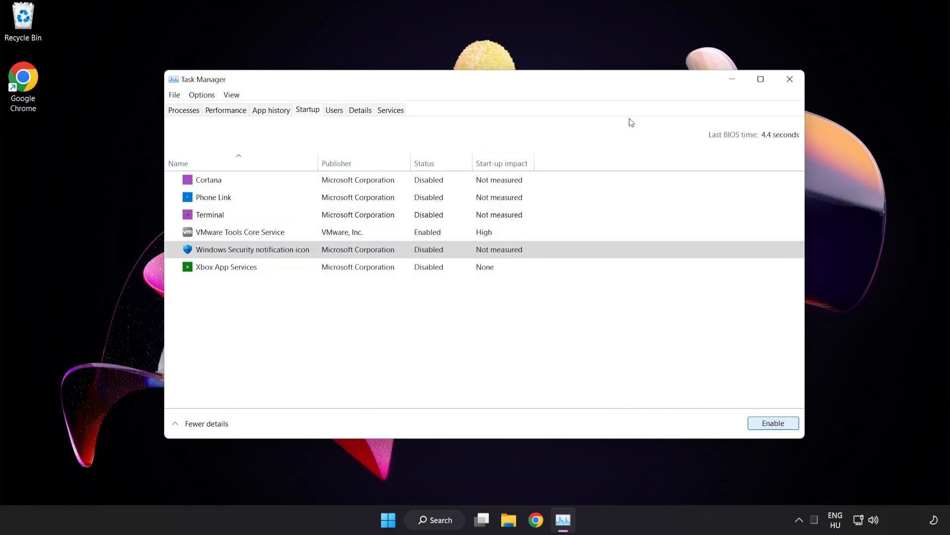
mouse_move(790, 79)
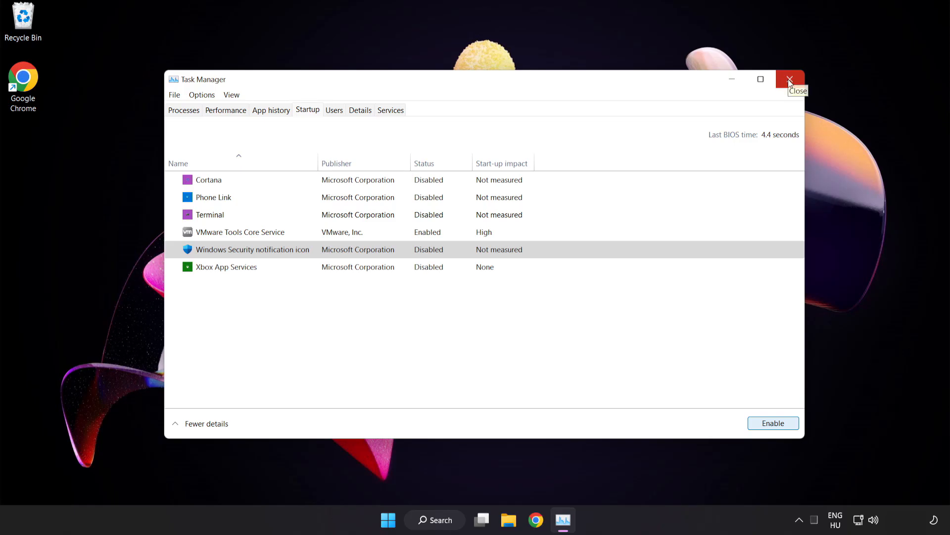
left_click(790, 80)
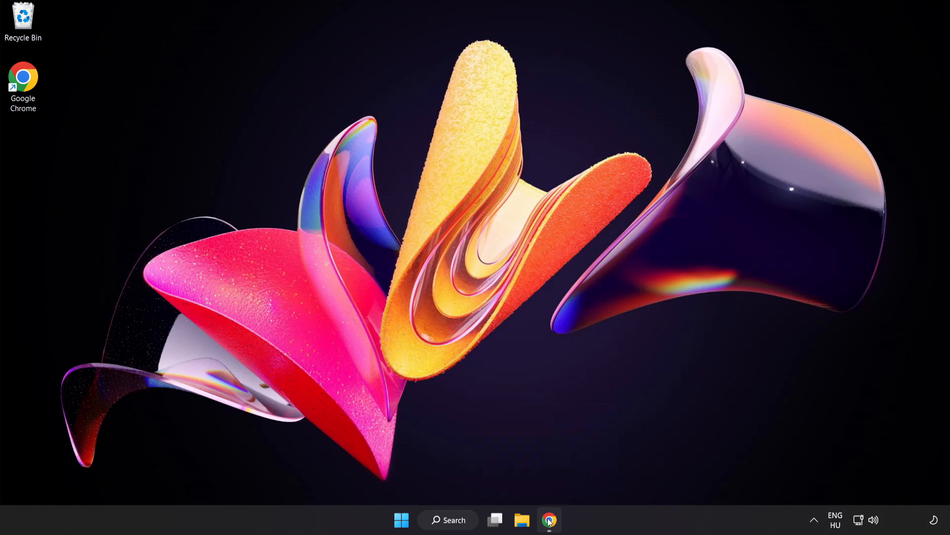
Download the DirectX End-User Runtime Web Installer in Chrome and run dxwebsetup (1).exe.
left_click(548, 520)
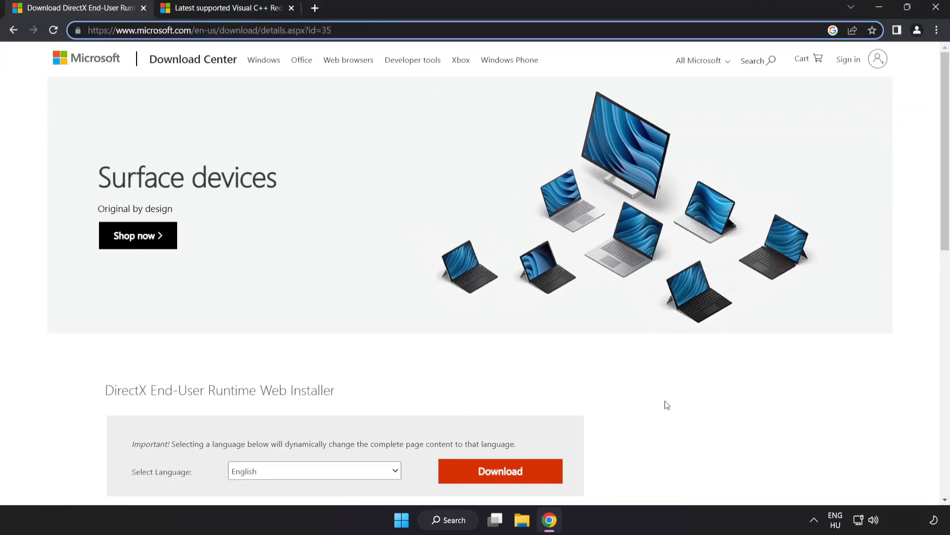
scroll("down", 3)
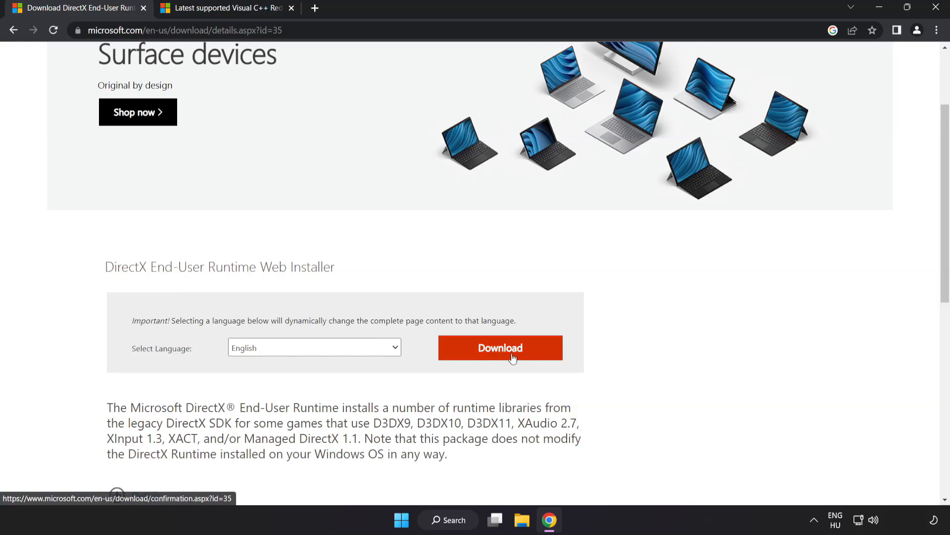
left_click(499, 348)
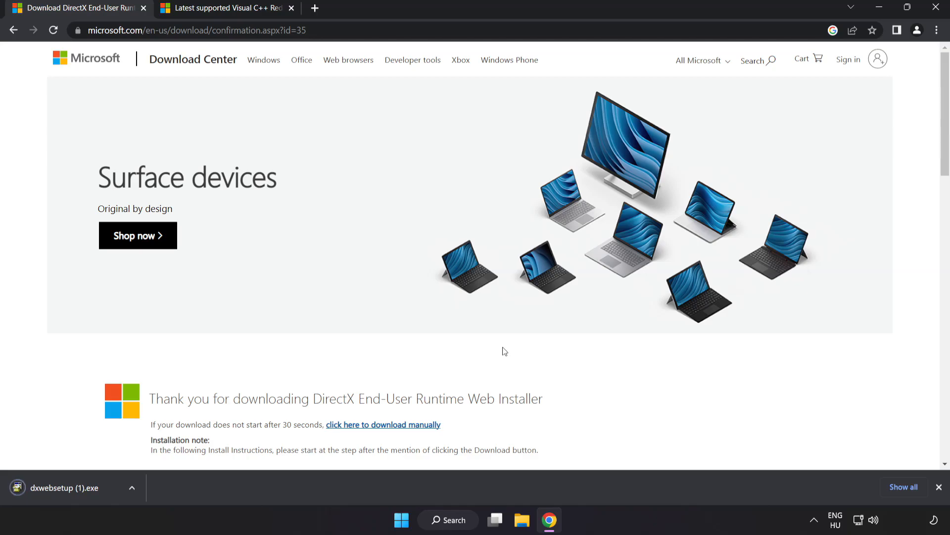
mouse_move(79, 488)
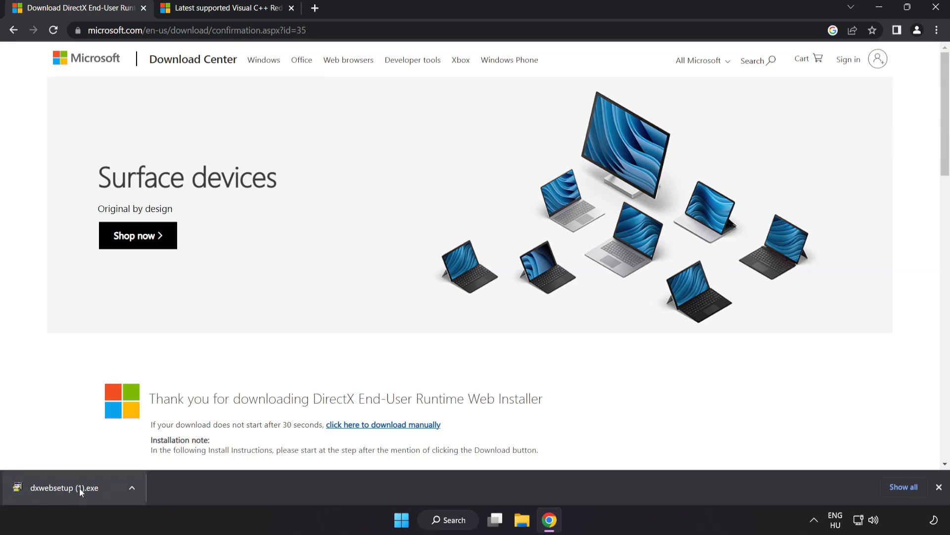
left_click(63, 487)
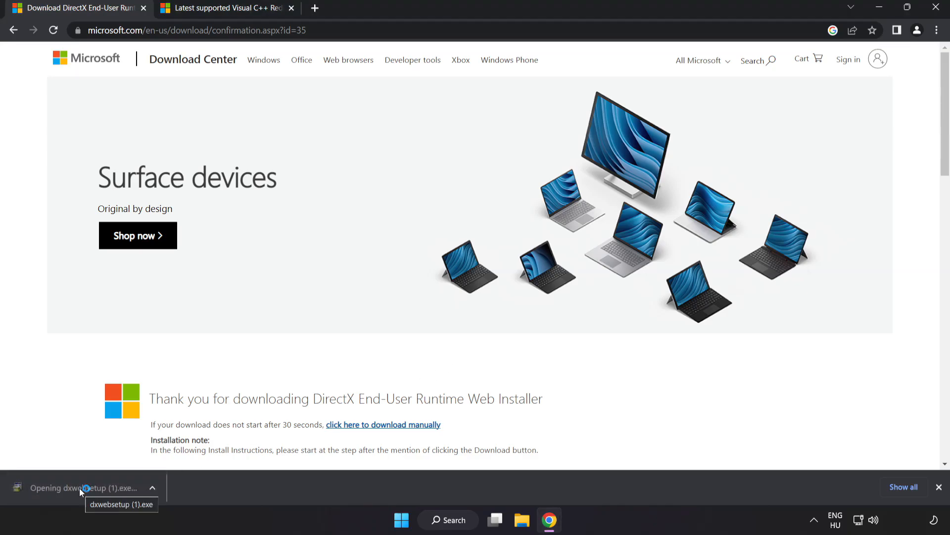
left_click(121, 504)
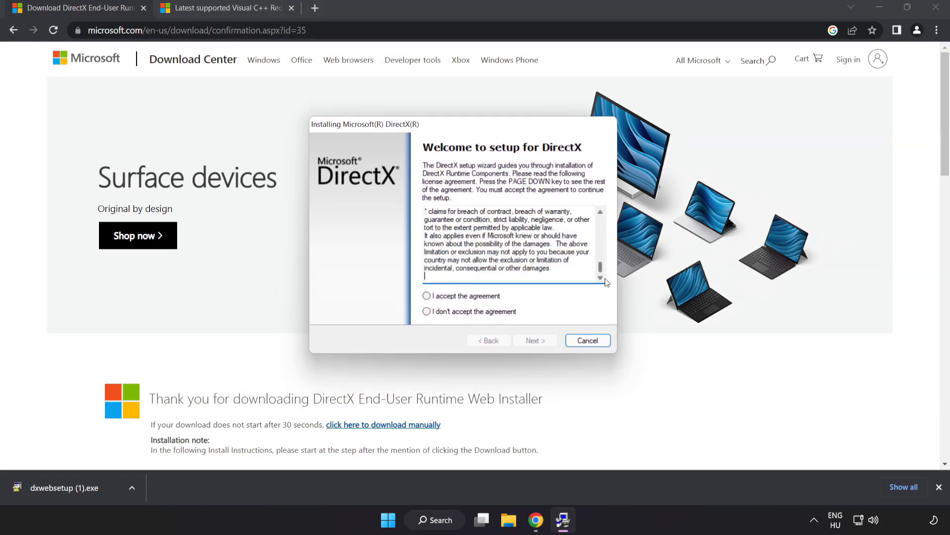
Accept the DirectX license, untick Install the Bing Bar, continue and finish the setup wizard.
left_click(426, 296)
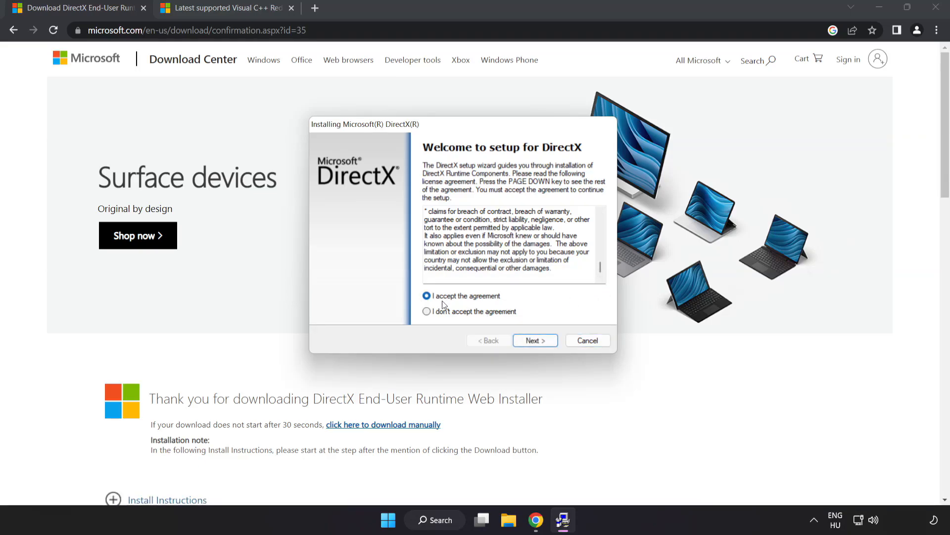
left_click(535, 339)
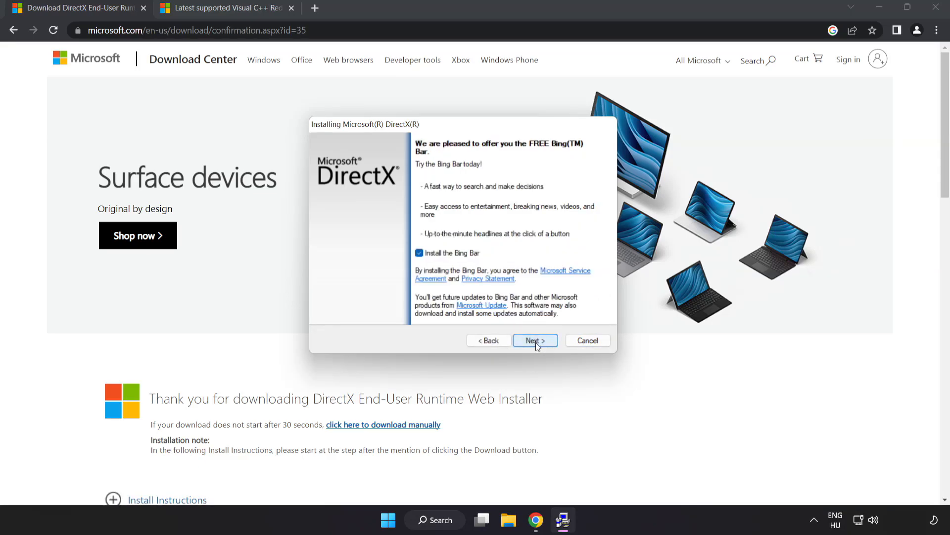
left_click(418, 252)
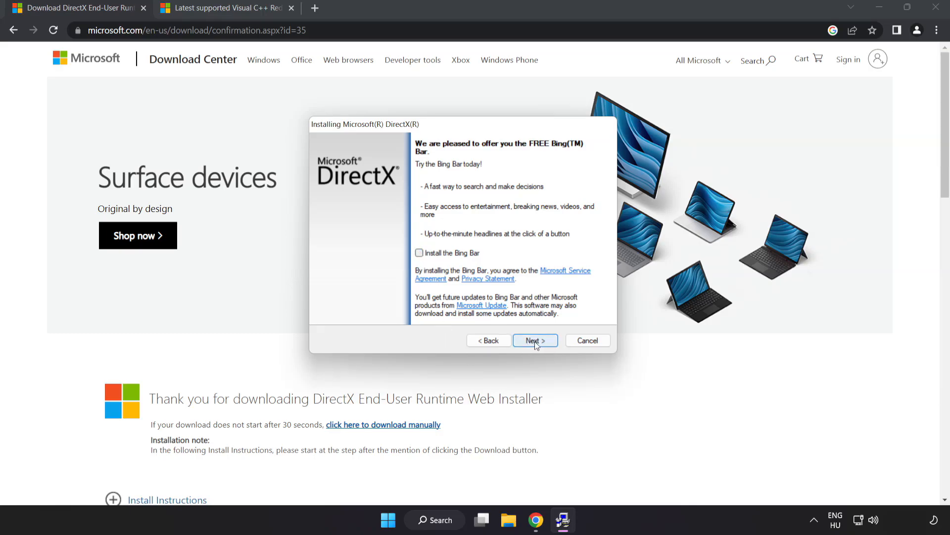
left_click(534, 340)
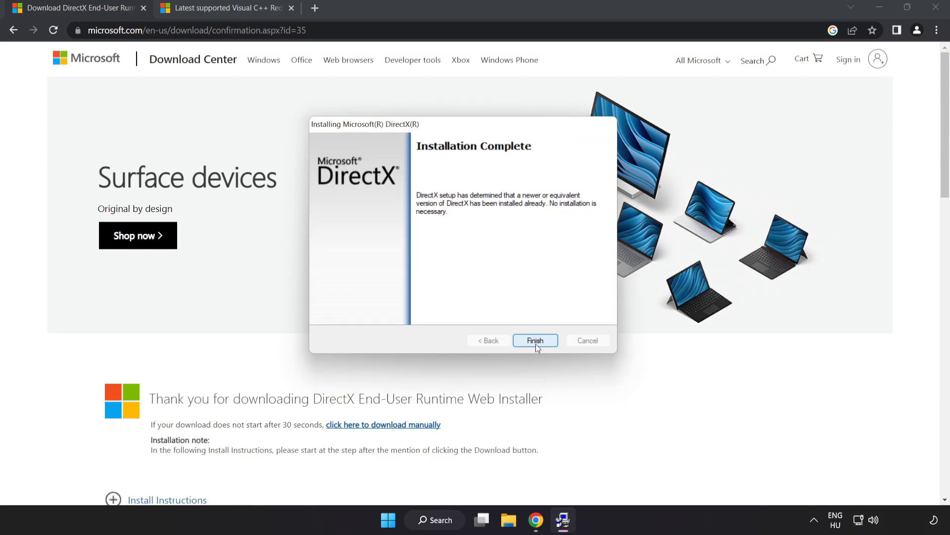
left_click(535, 340)
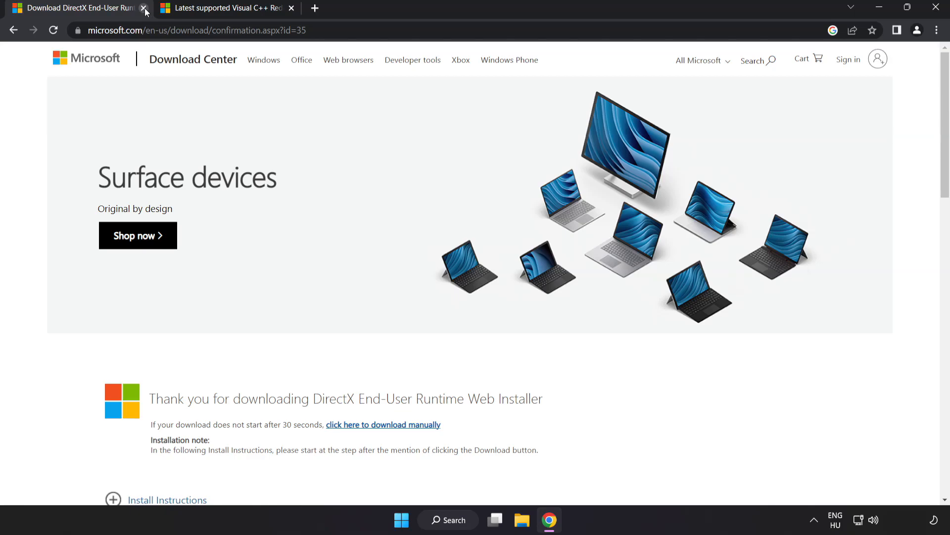
Download the x64 vc_redist package and start opening the downloaded VC_redist.arm64 installer.
left_click(144, 8)
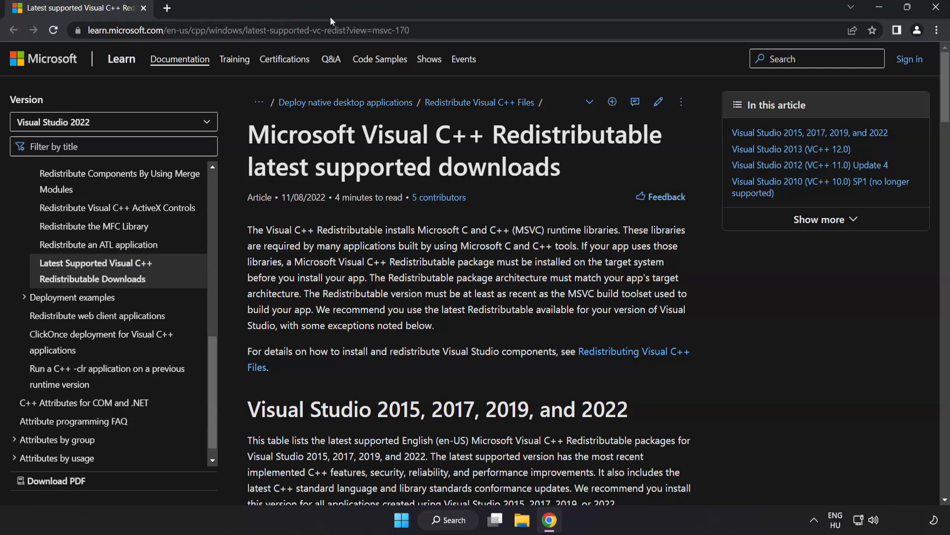
left_click(242, 30)
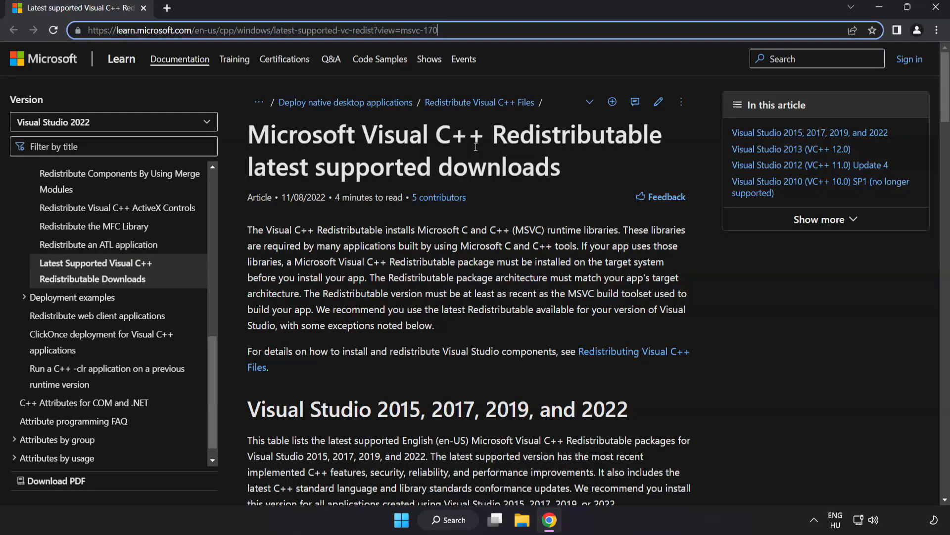
scroll("down", 3)
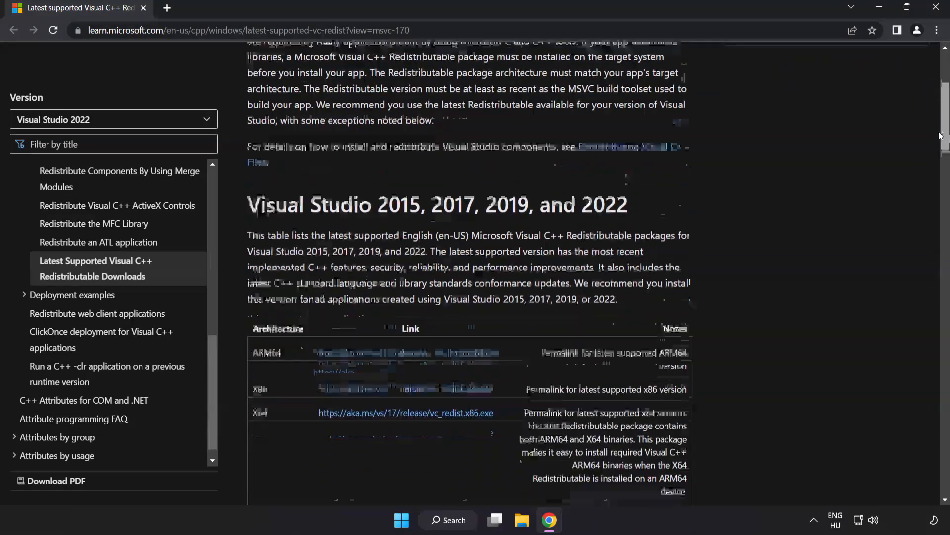
scroll("down", 3)
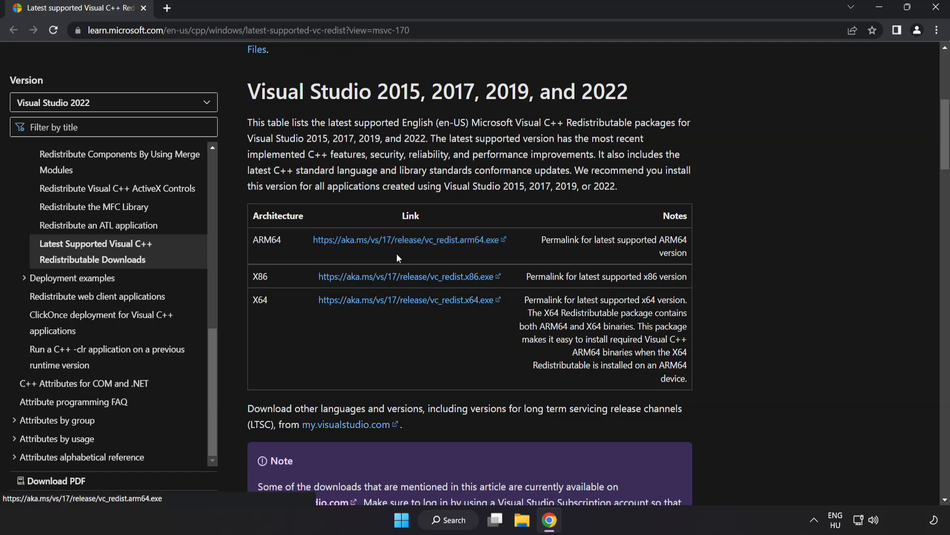
left_click(405, 299)
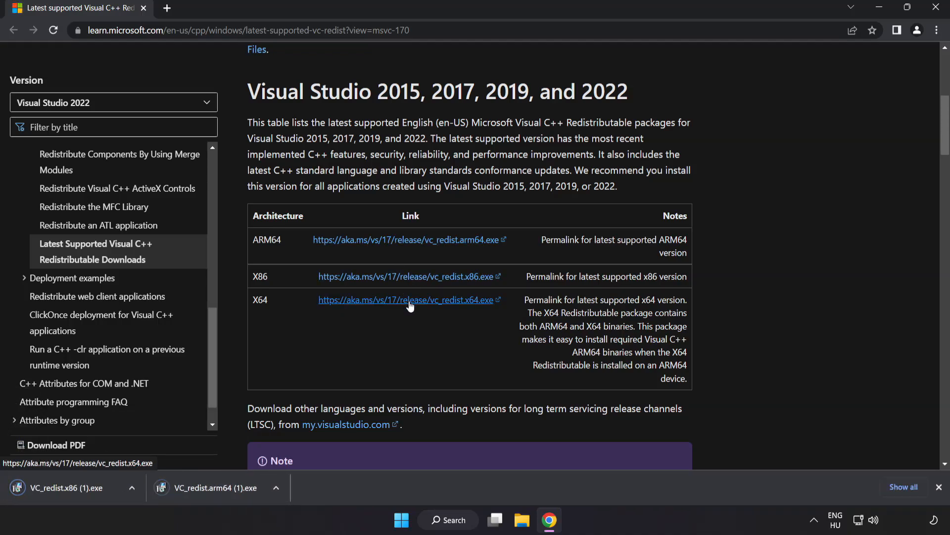
left_click(408, 299)
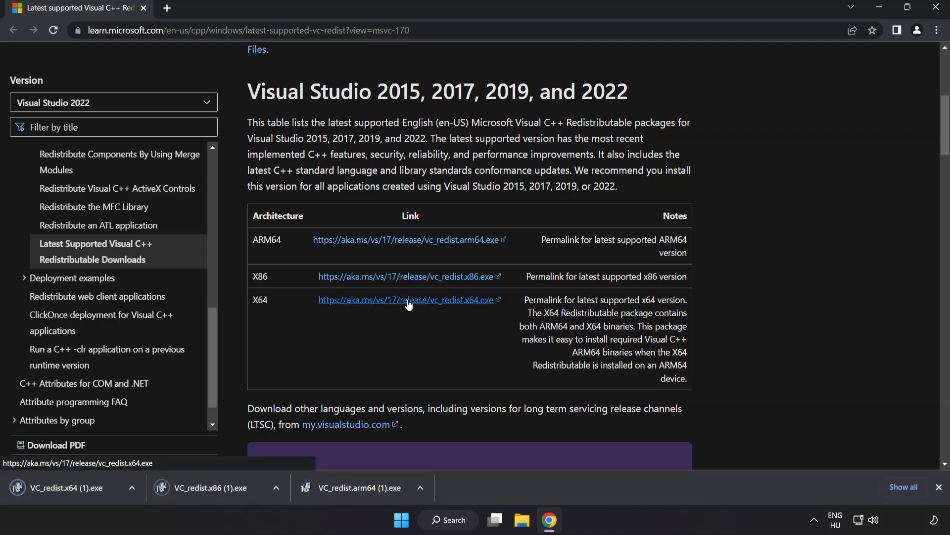
left_click(404, 299)
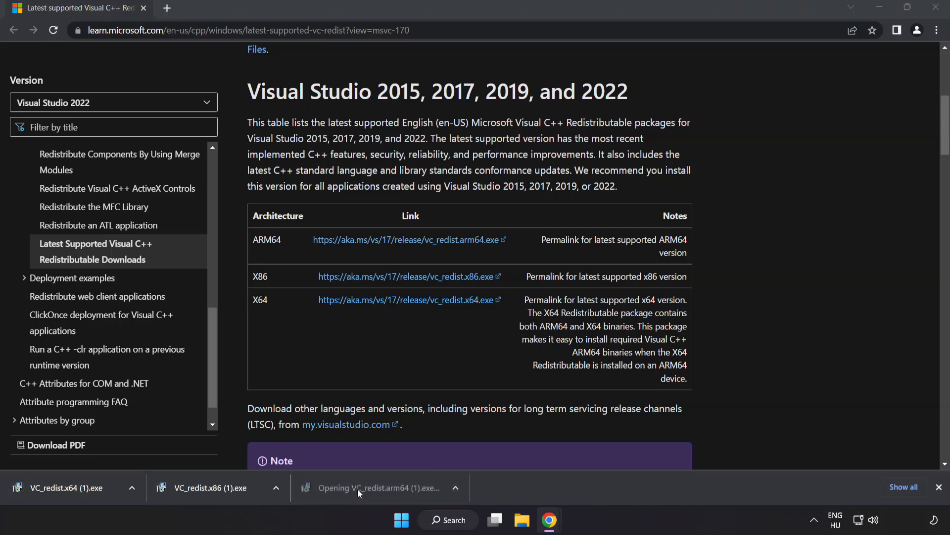
Agree to the license and install the Arm64 redistributable, closing its failed setup dialog.
left_click(386, 488)
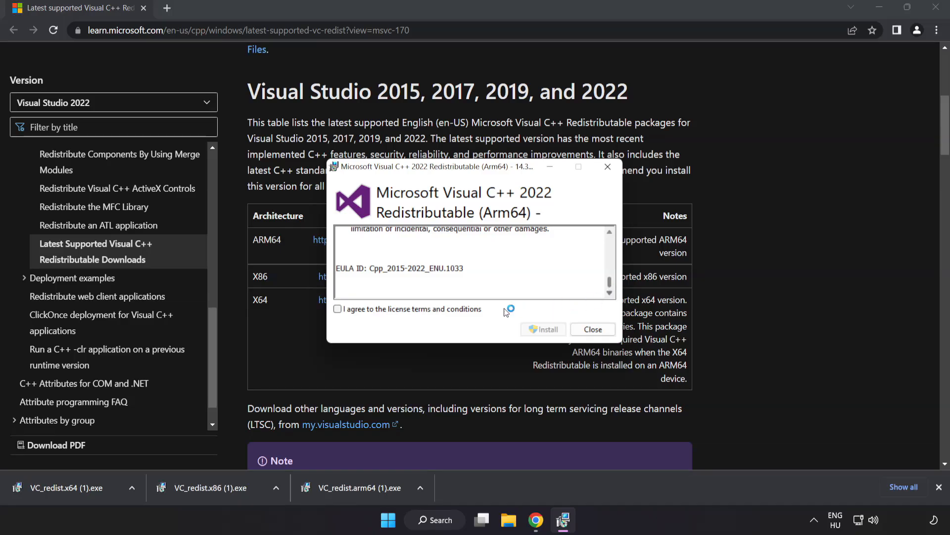
left_click(337, 309)
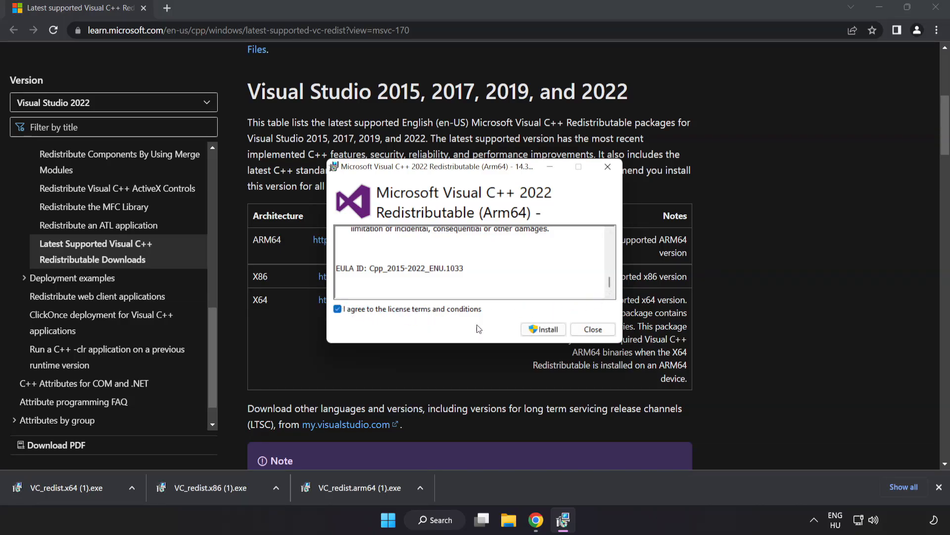
left_click(544, 328)
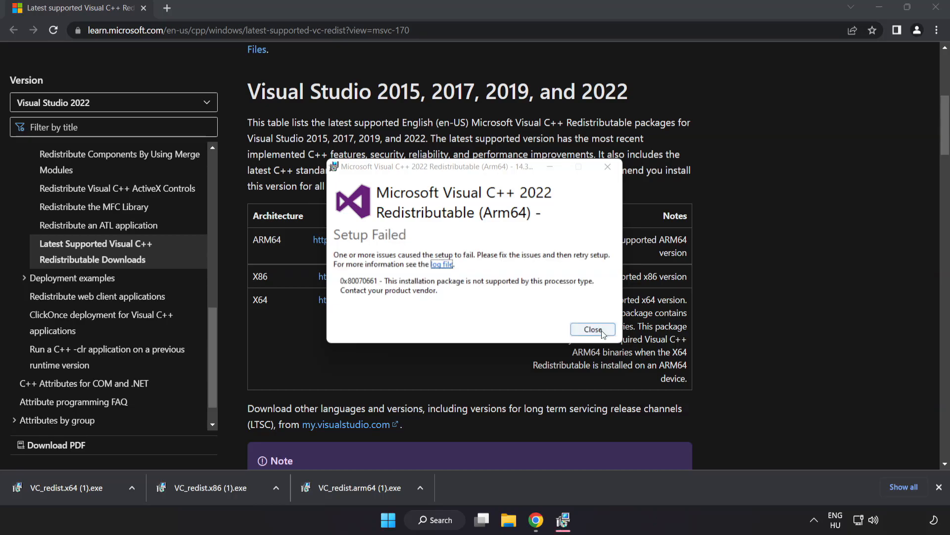
left_click(592, 329)
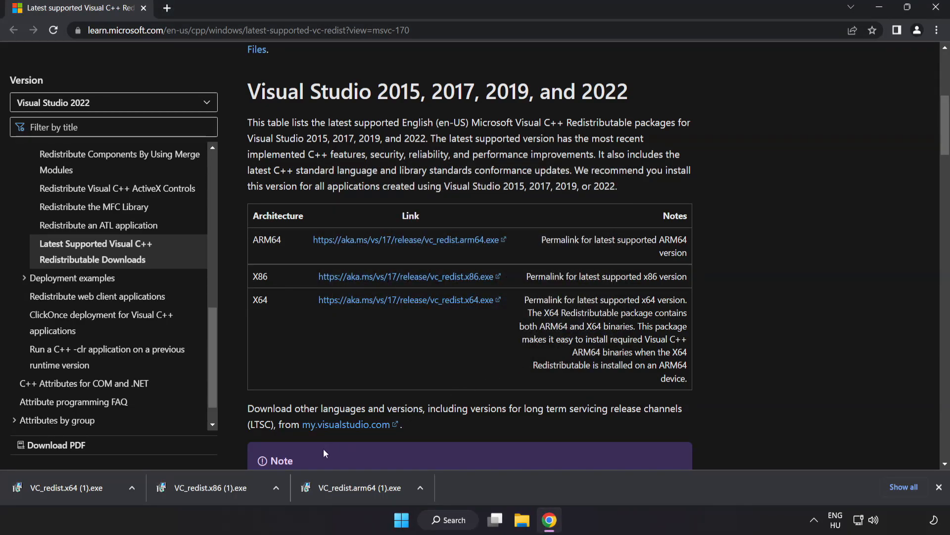
Install the x86 redistributable successfully, then run x64 and close its failed setup without restarting.
left_click(215, 488)
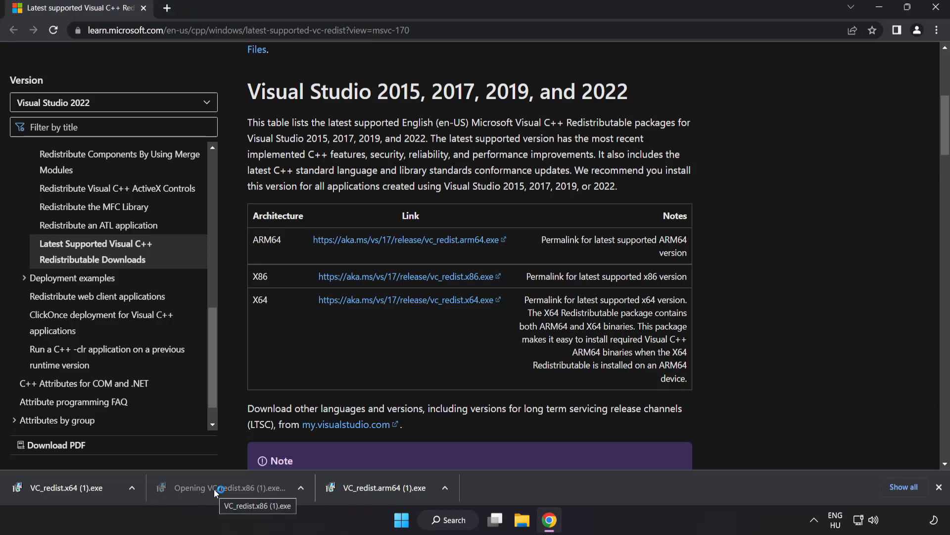
left_click(223, 487)
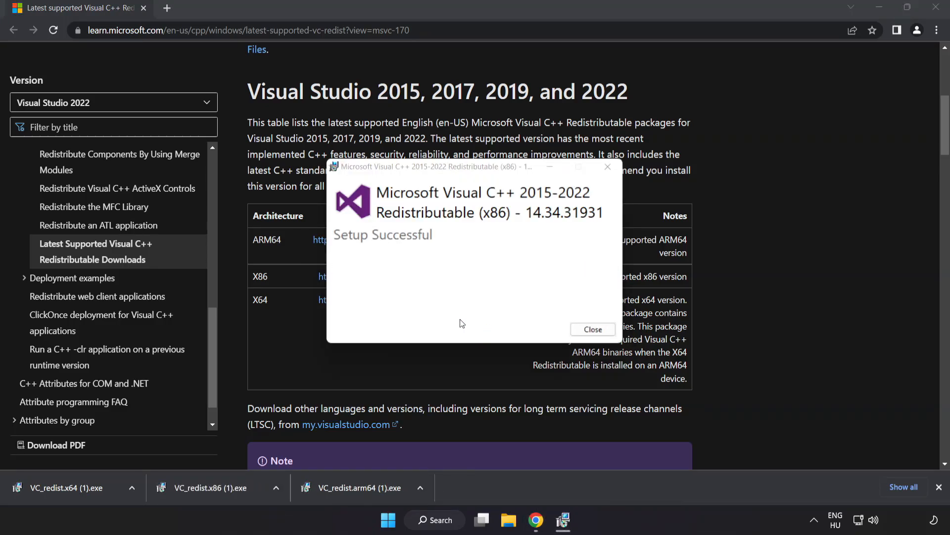
left_click(592, 328)
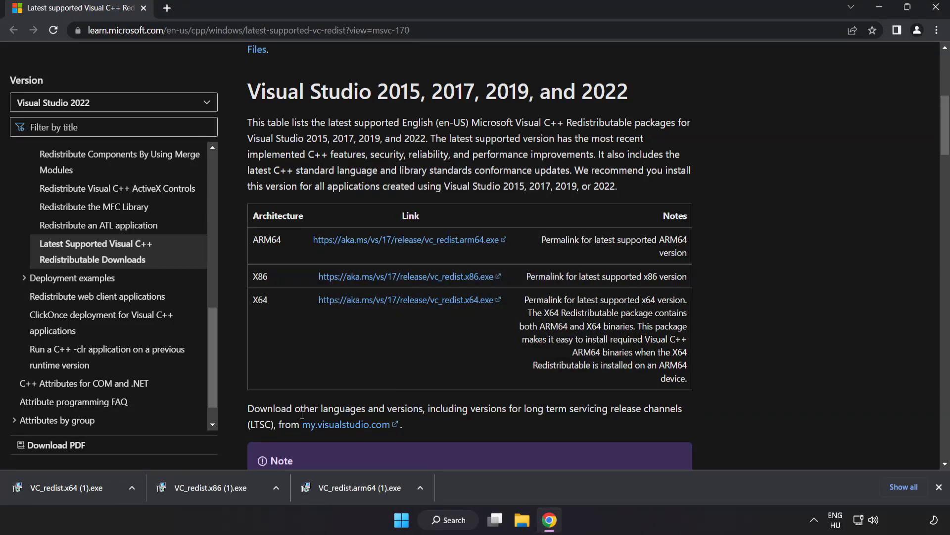
left_click(66, 487)
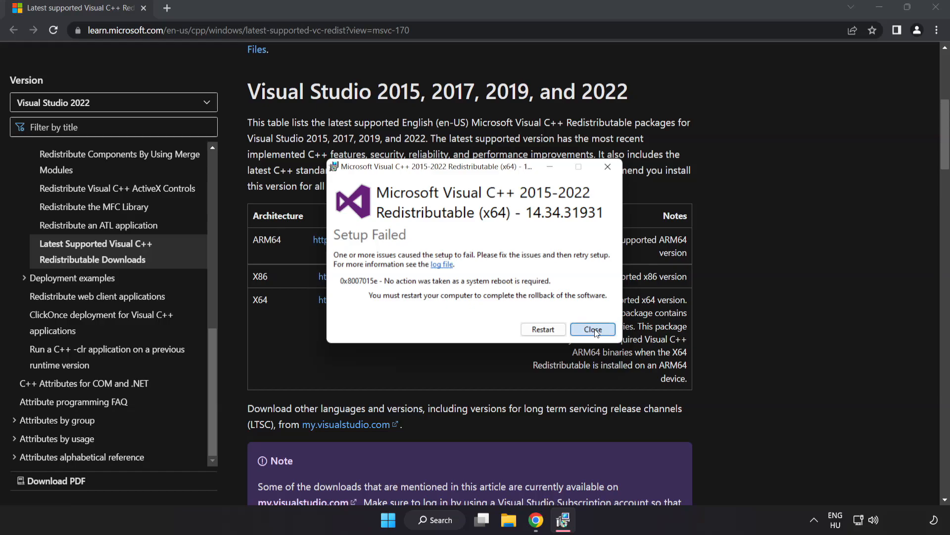
left_click(592, 329)
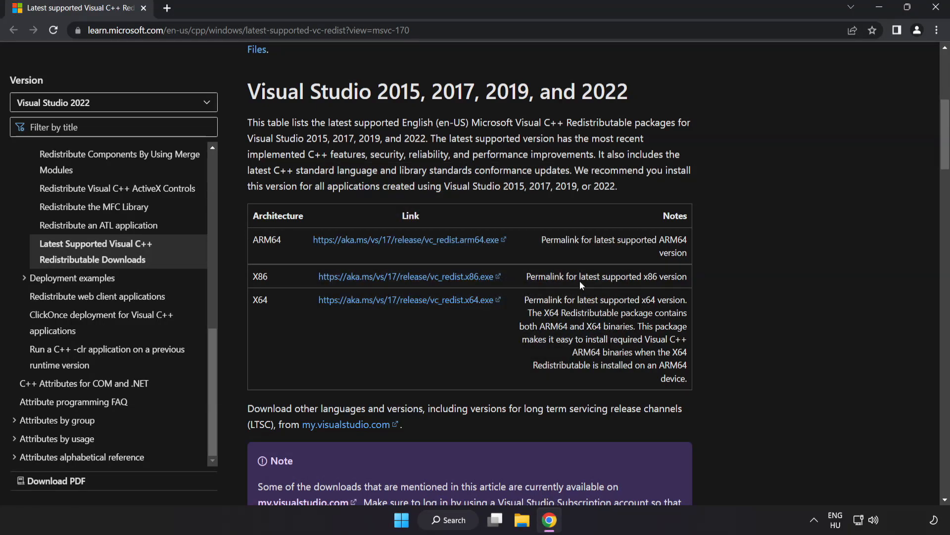
mouse_move(936, 12)
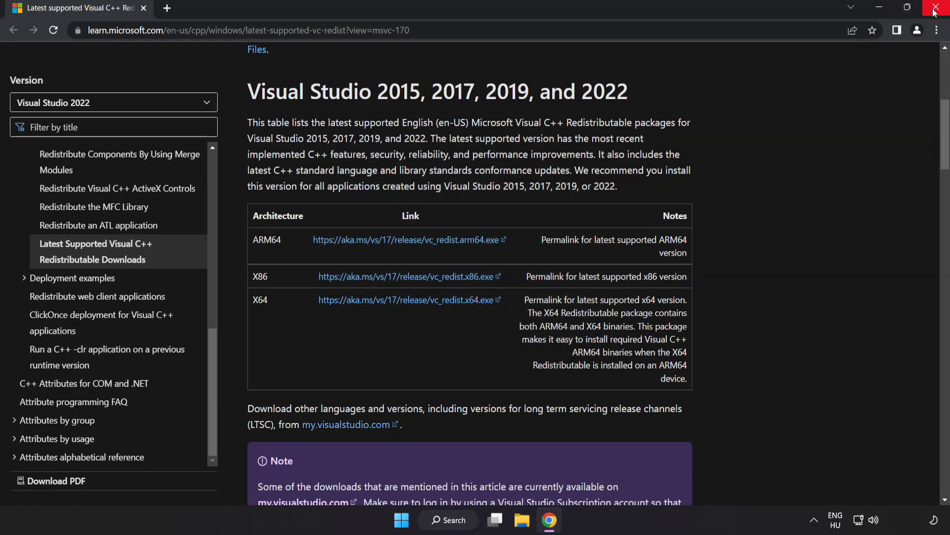
mouse_move(936, 11)
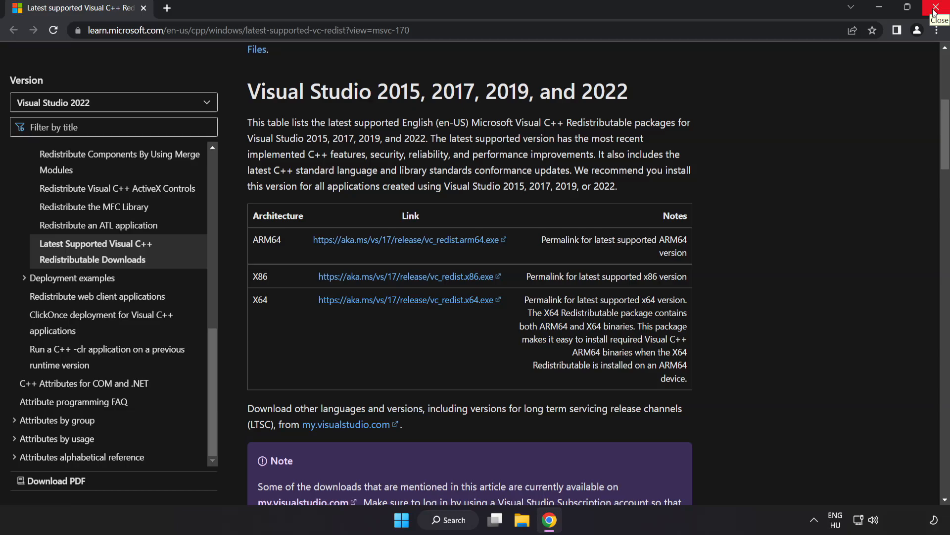
Close Chrome and bring up Windows Search on the desktop.
left_click(938, 9)
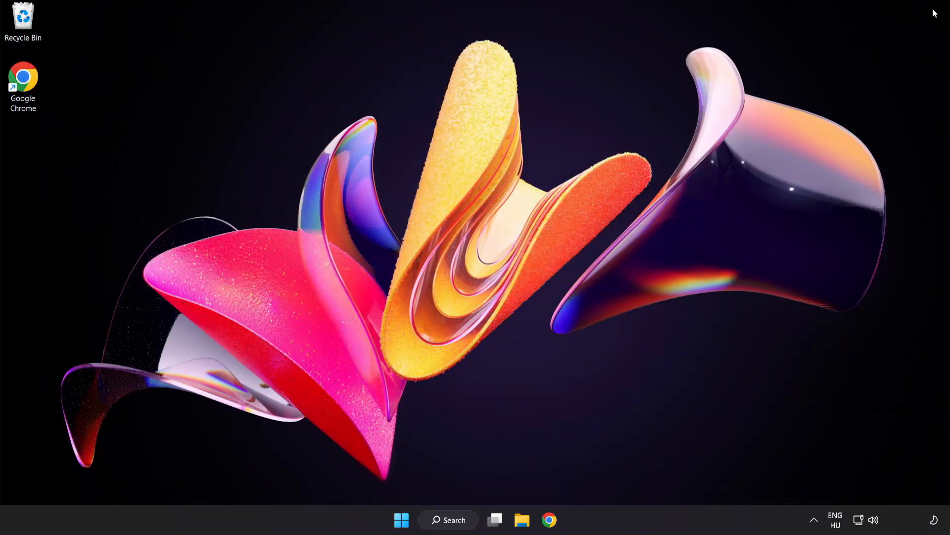
mouse_move(602, 383)
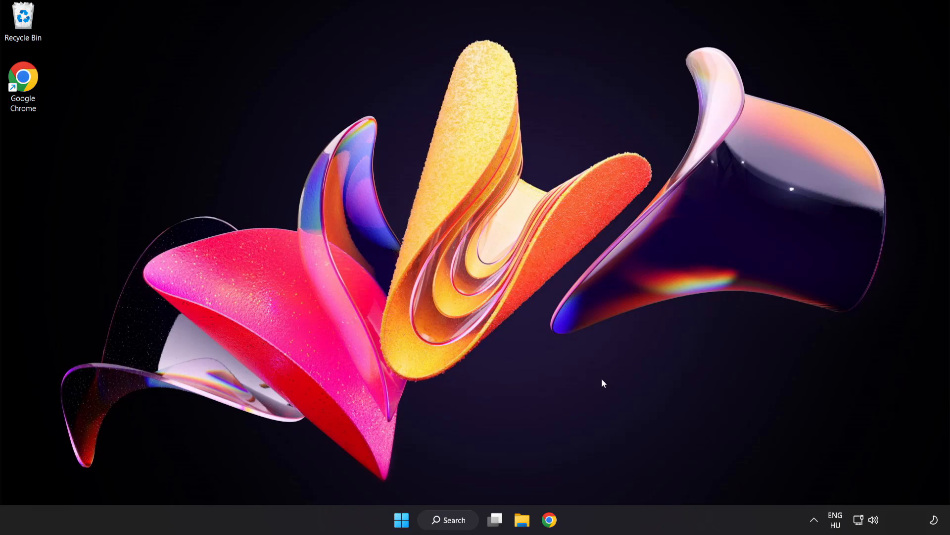
left_click(448, 519)
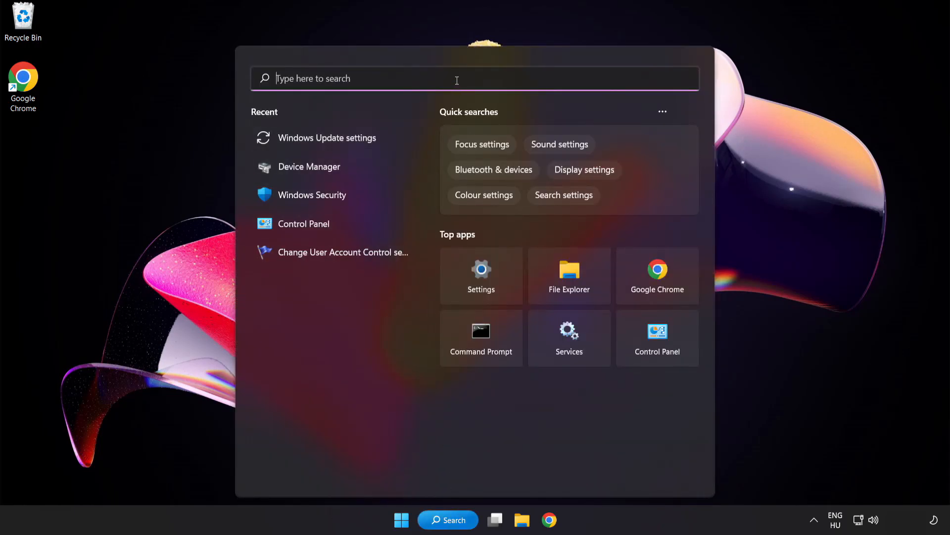
Search 'cmd' and launch Command Prompt with Run as administrator.
type("cmd")
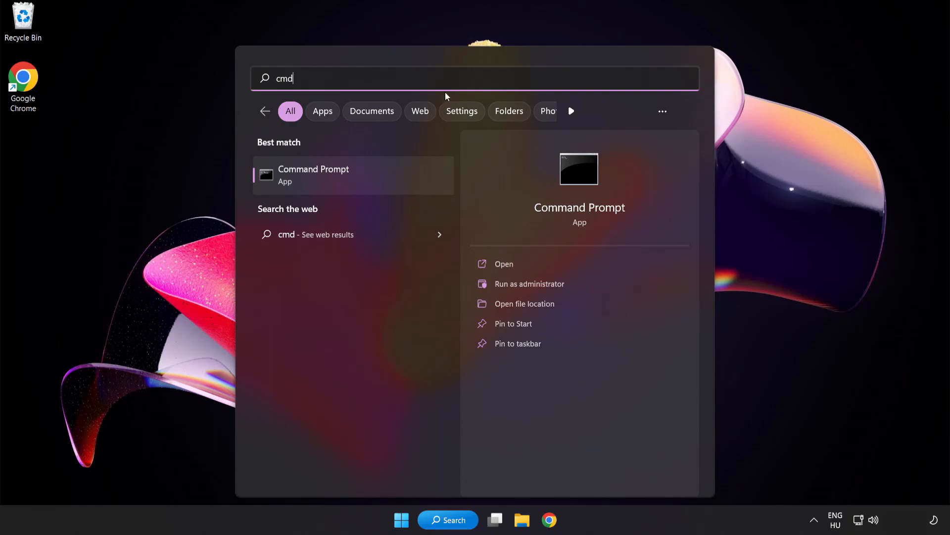
right_click(314, 174)
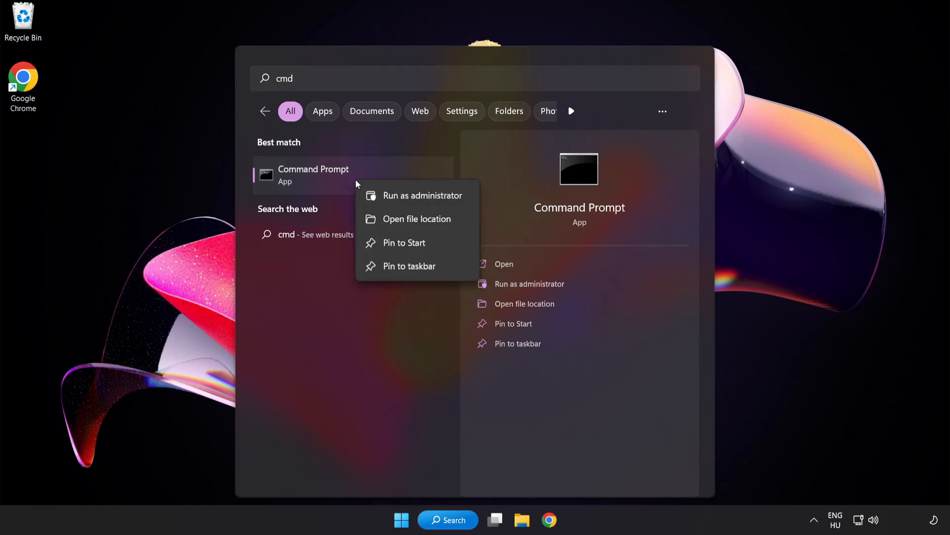
mouse_move(399, 200)
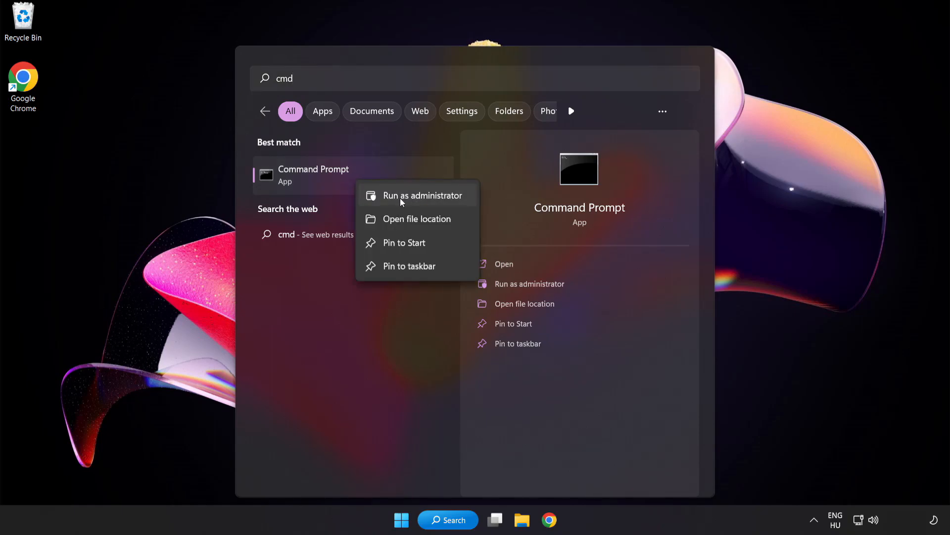
left_click(423, 195)
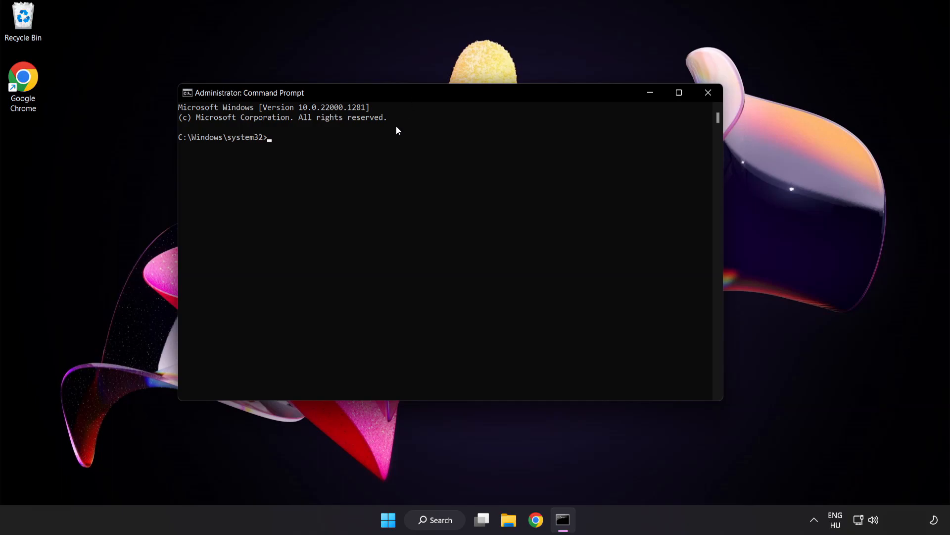
Run 'sfc /scannow' to completion with no integrity violations, then close the console.
type("sfc")
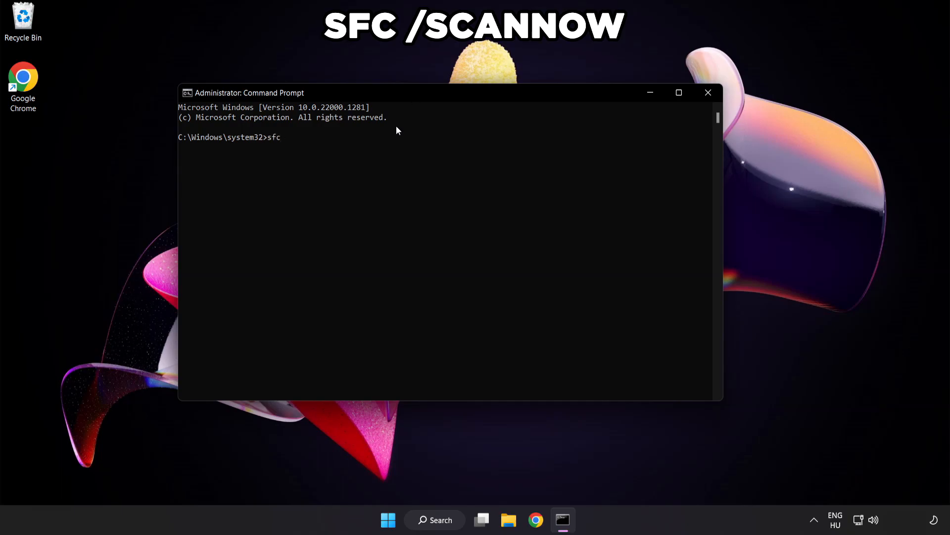
type("/scannow")
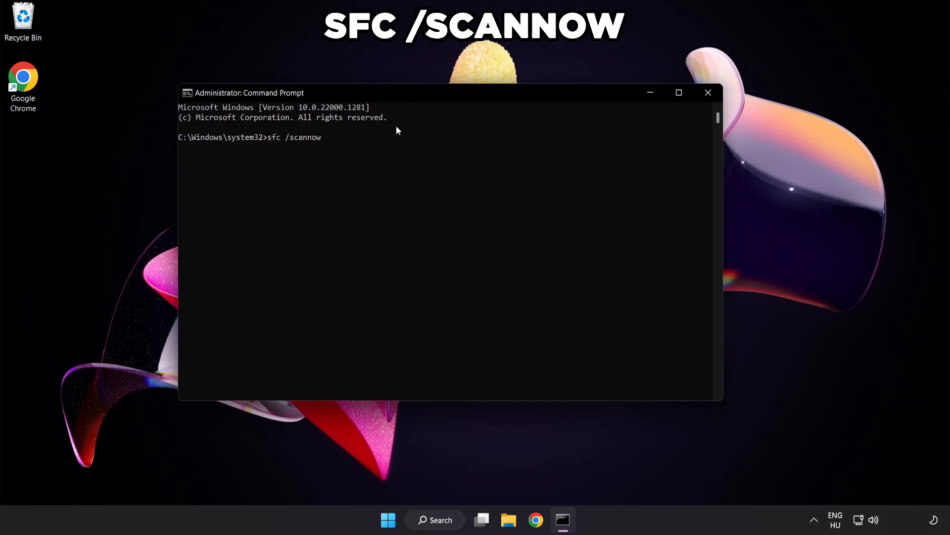
key("Return")
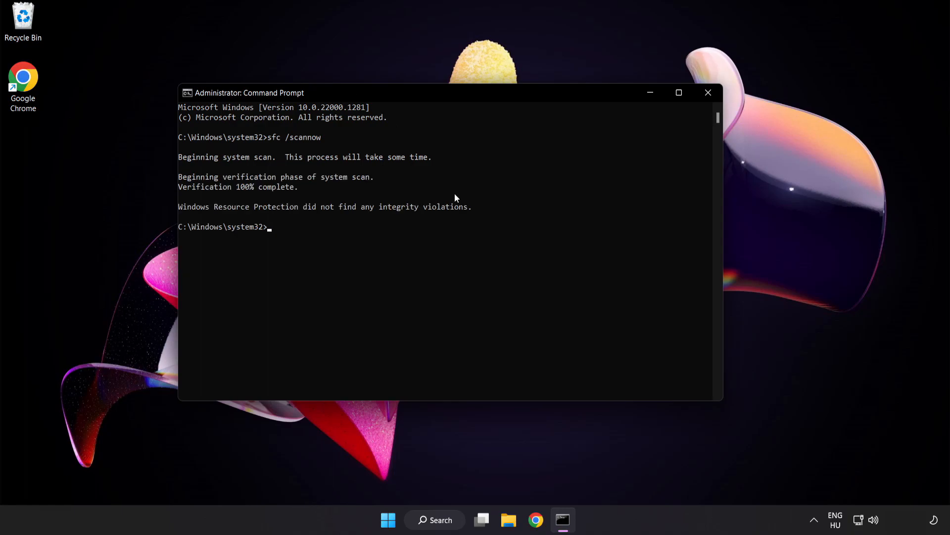
mouse_move(448, 196)
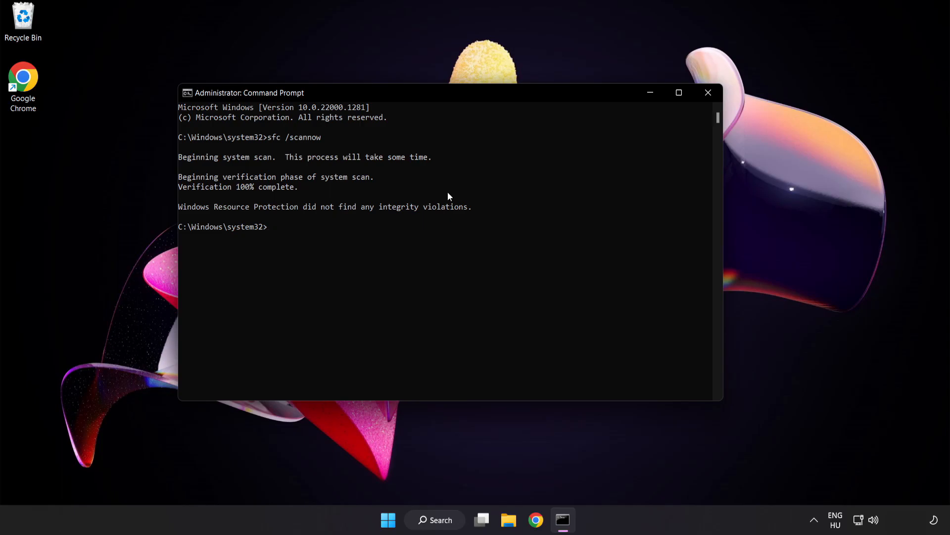
mouse_move(706, 93)
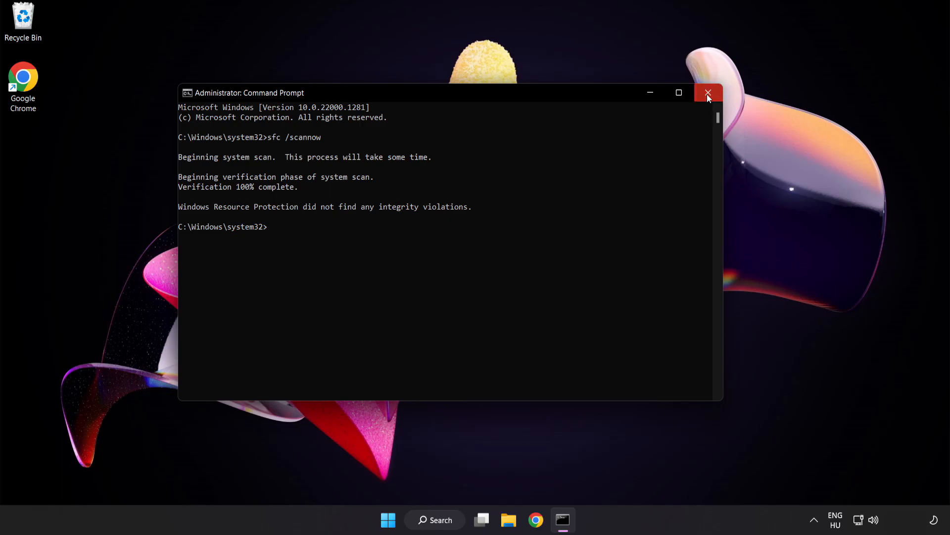
left_click(708, 93)
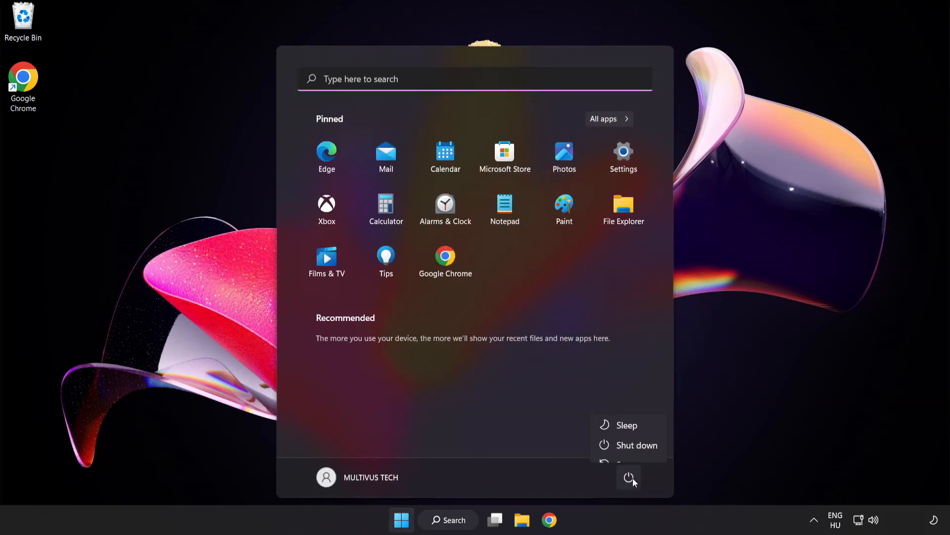
mouse_move(631, 451)
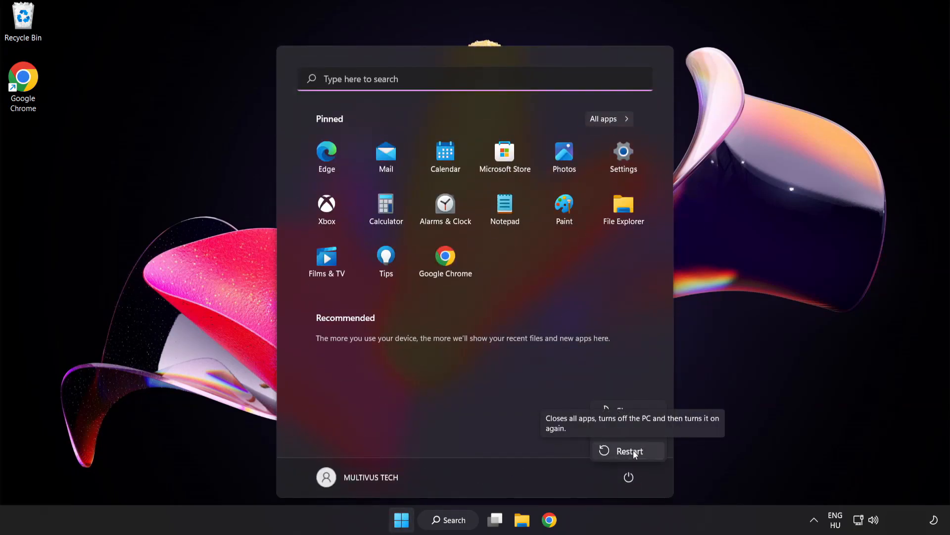